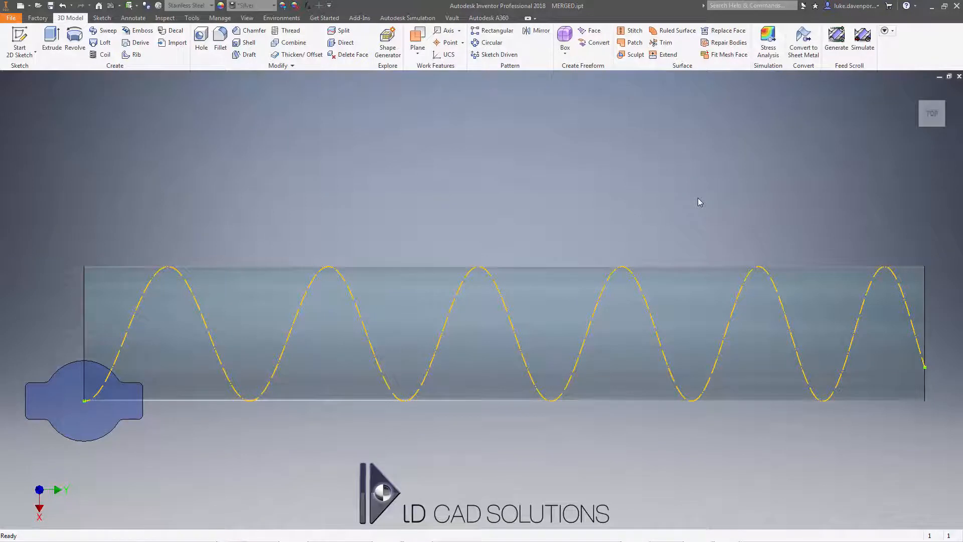
pyautogui.moveTo(604, 216)
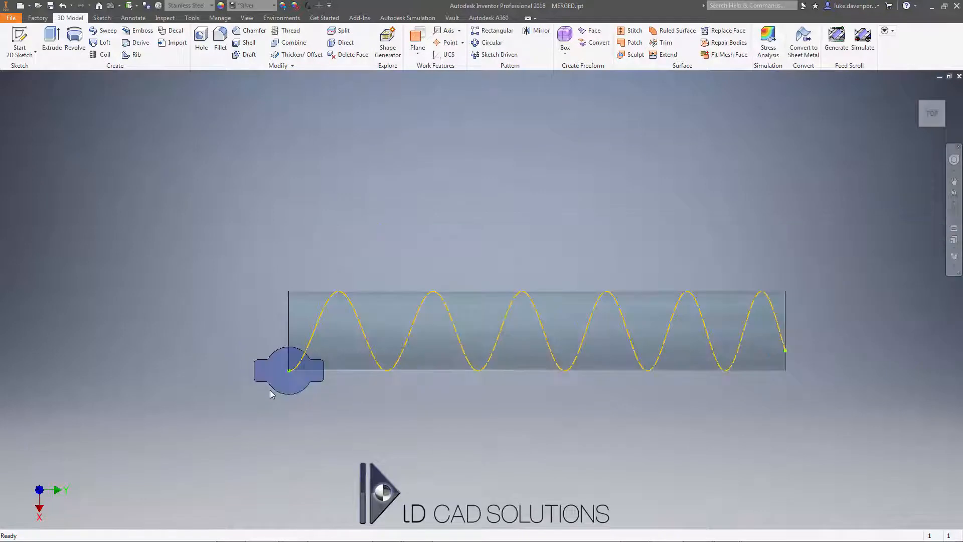
# - Launch the feed scroll generator, load settings from the model and open the bottle profile sketch
pyautogui.scroll(3)
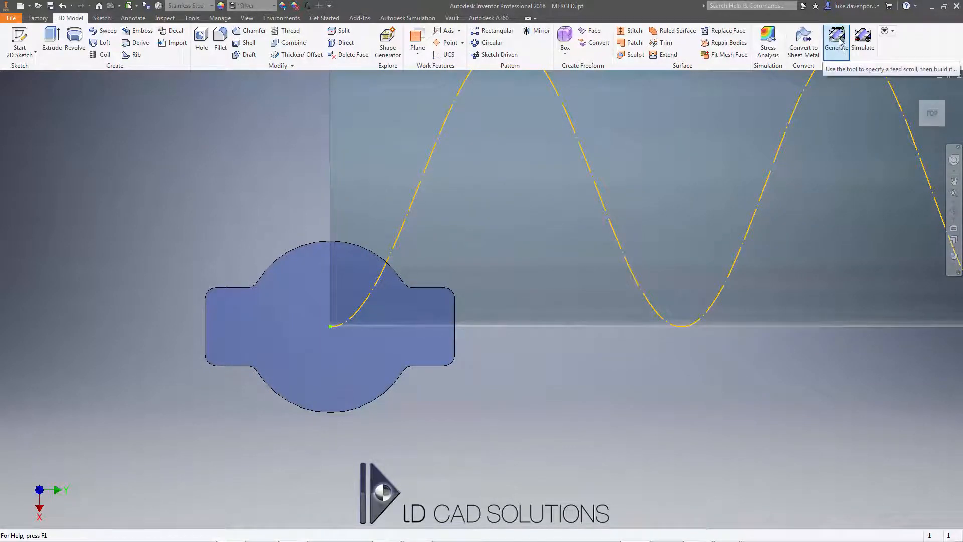
pyautogui.click(836, 38)
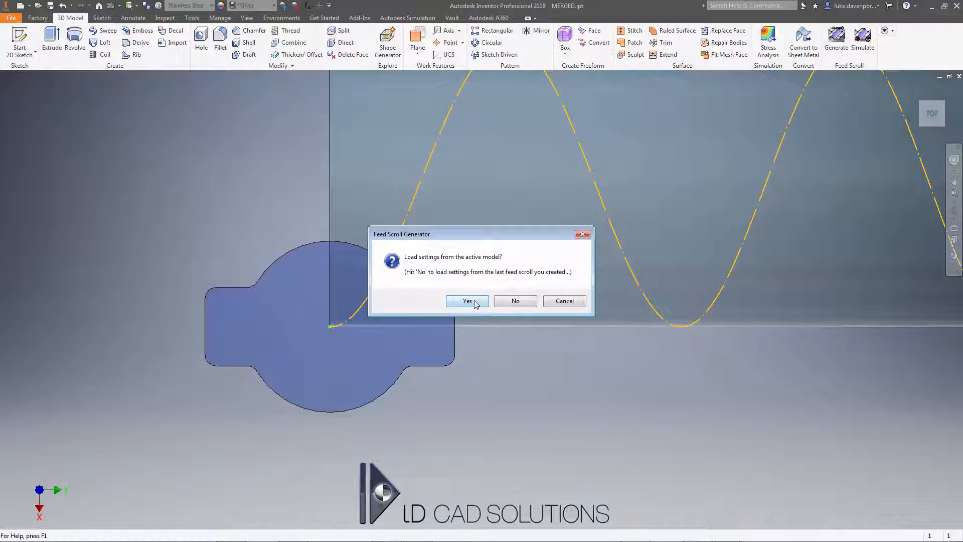
pyautogui.click(467, 301)
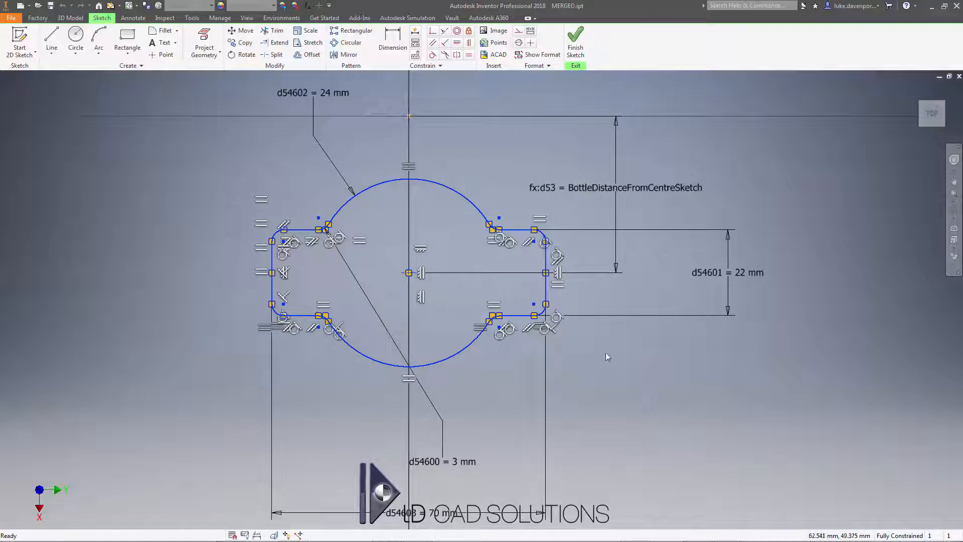
# - Show curvature combs on the circle-and-rectangle profile curves and recentre the sketch
pyautogui.rightClick(607, 357)
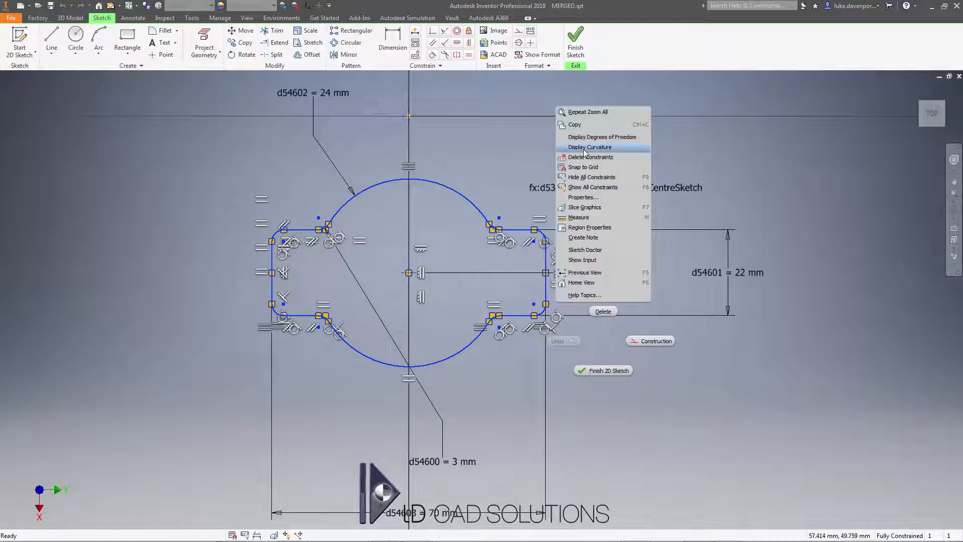
pyautogui.click(589, 147)
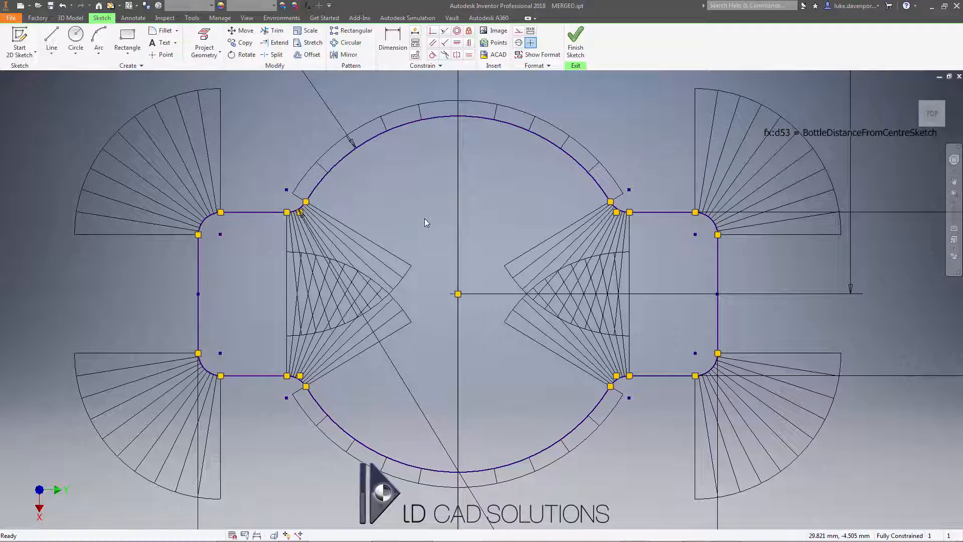
pyautogui.moveTo(427, 223); pyautogui.dragTo(431, 220)
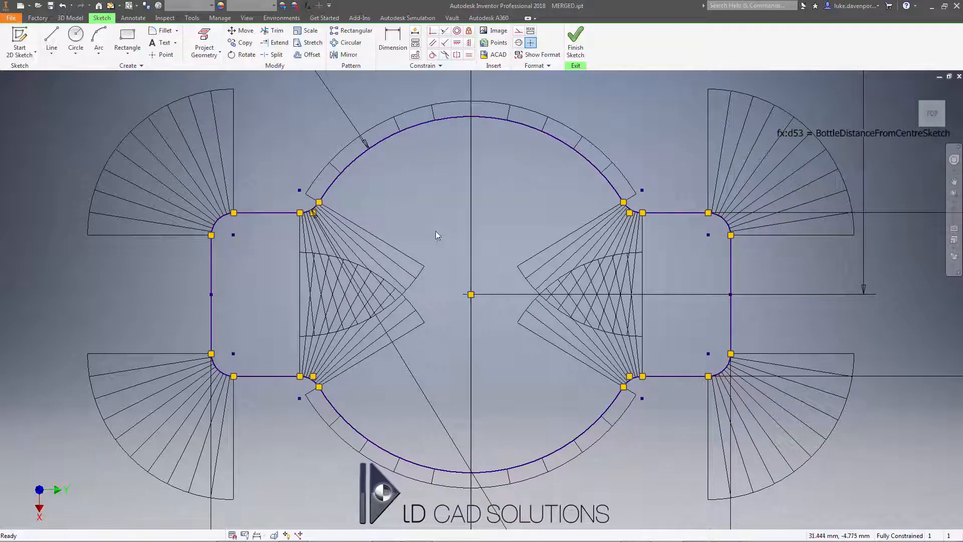
pyautogui.moveTo(587, 140)
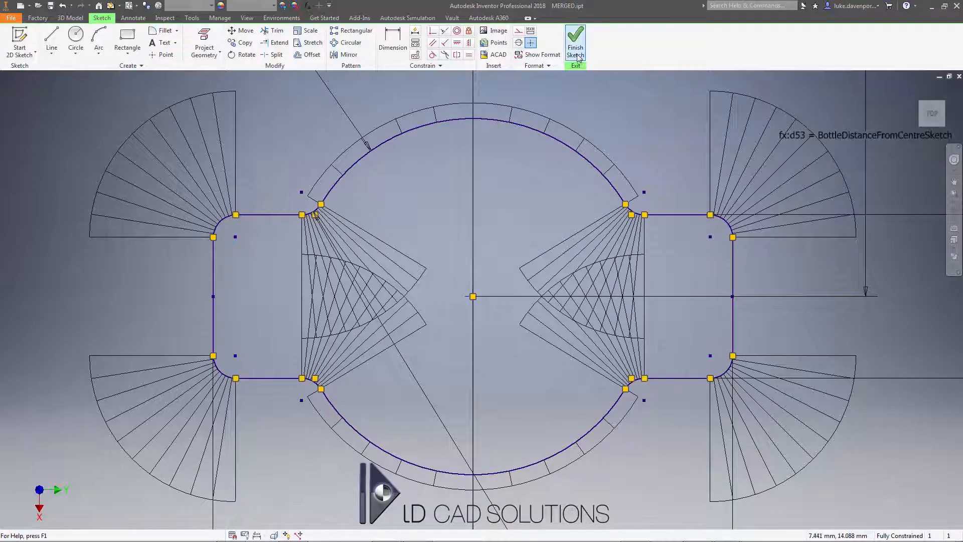
# - Finish the bottle profile sketch and save the part as MERGE EXAMPLE 1
pyautogui.click(575, 43)
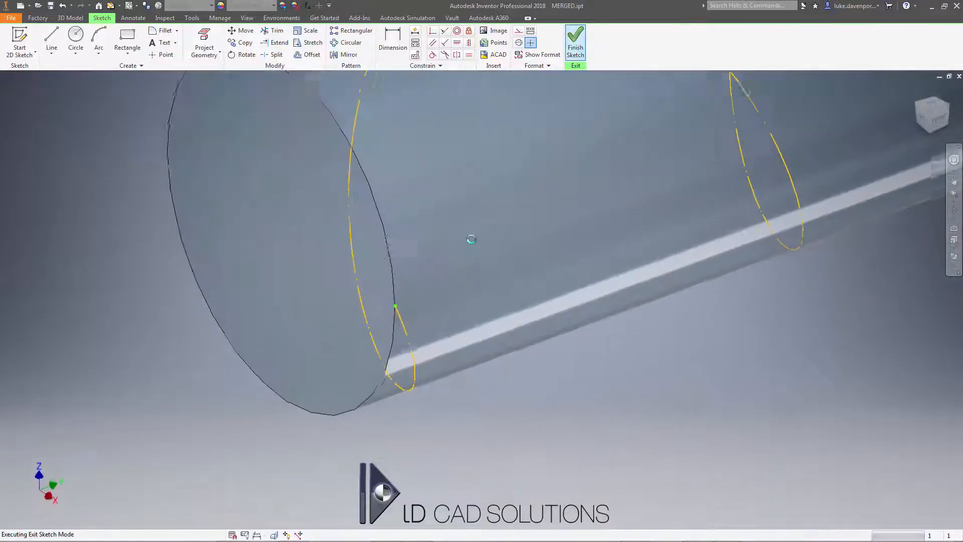
pyautogui.click(575, 42)
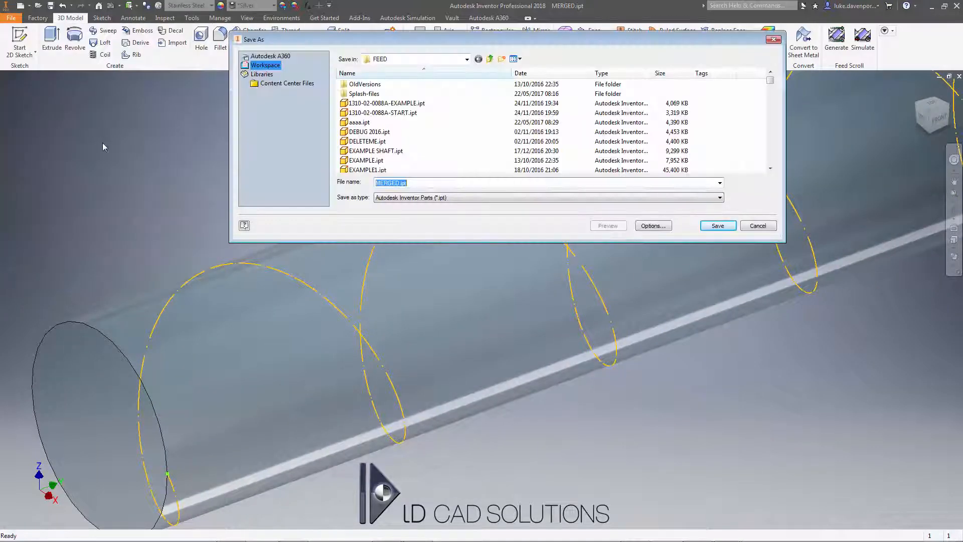
pyautogui.write('MERGE')
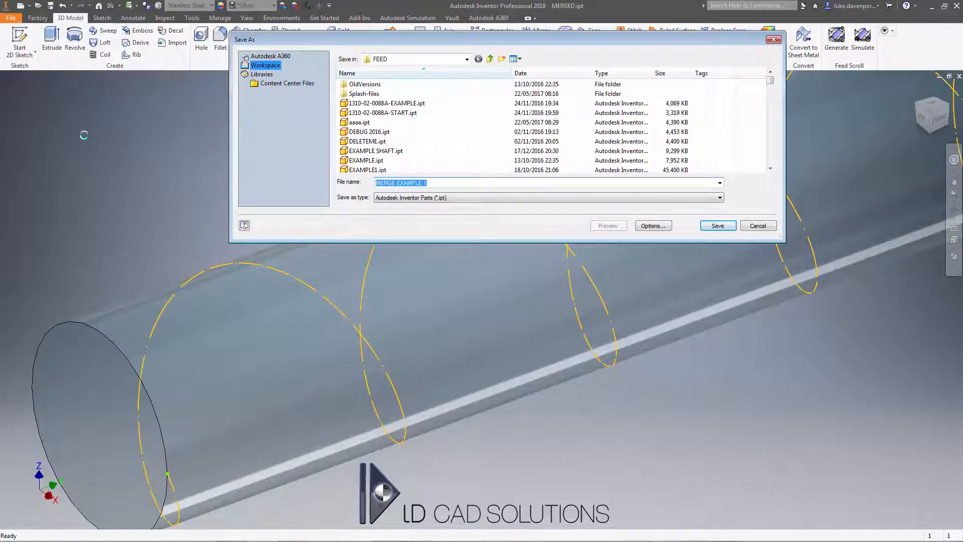
pyautogui.click(717, 226)
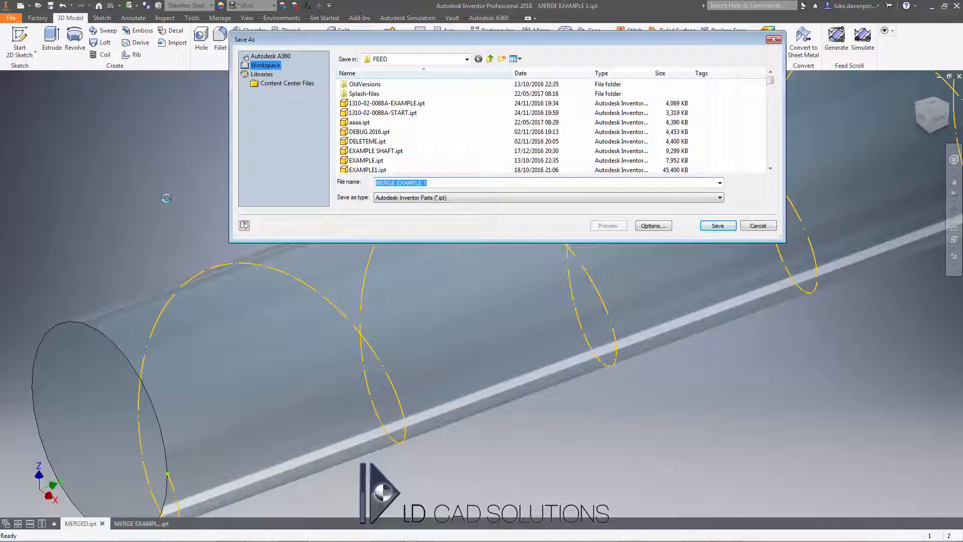
# - Save another copy of the part as MERGE EXAMPLE 1-PROFILE 2
pyautogui.click(10, 18)
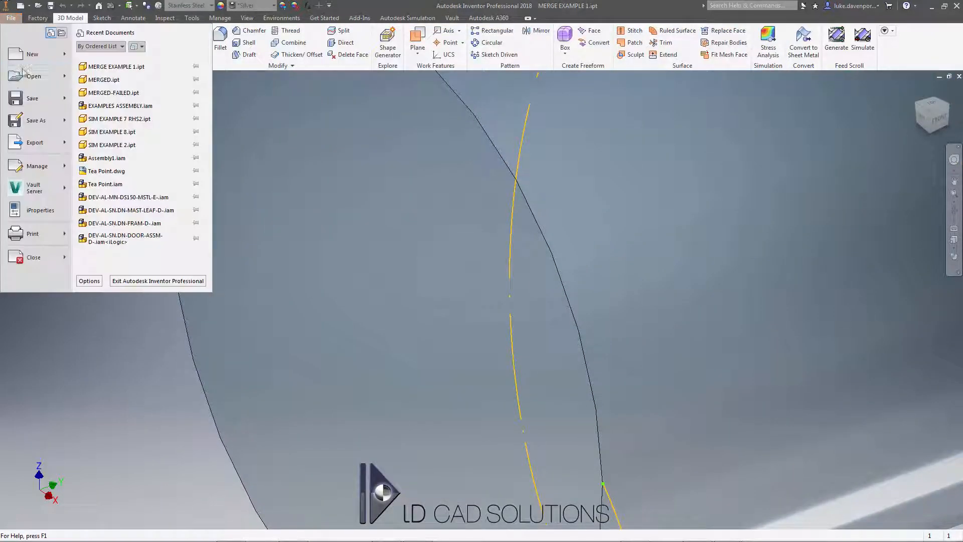
pyautogui.click(36, 120)
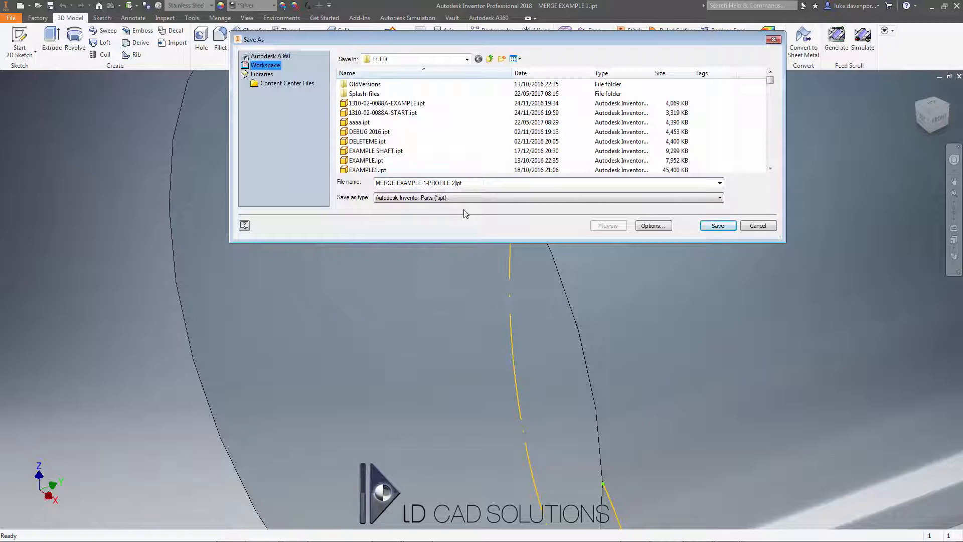
pyautogui.tripleClick(420, 183)
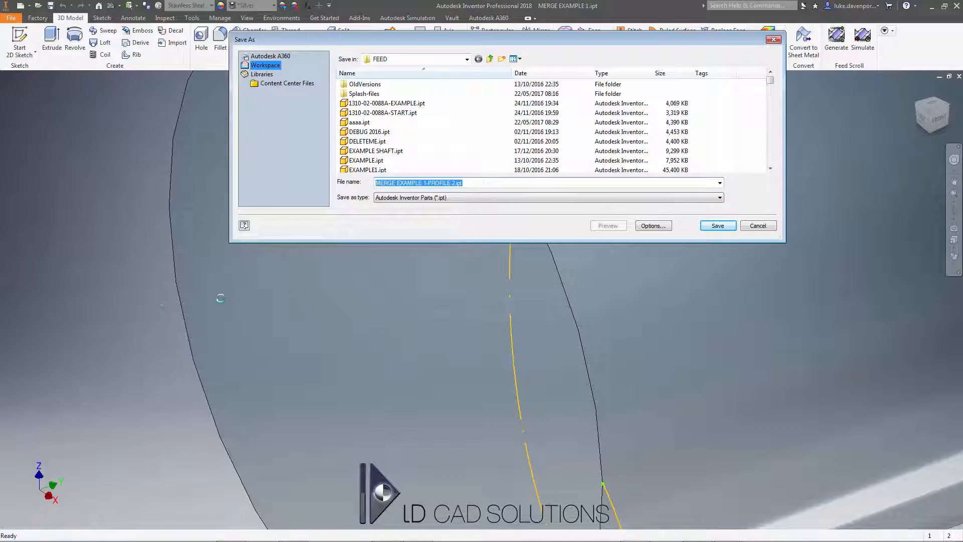
pyautogui.click(716, 225)
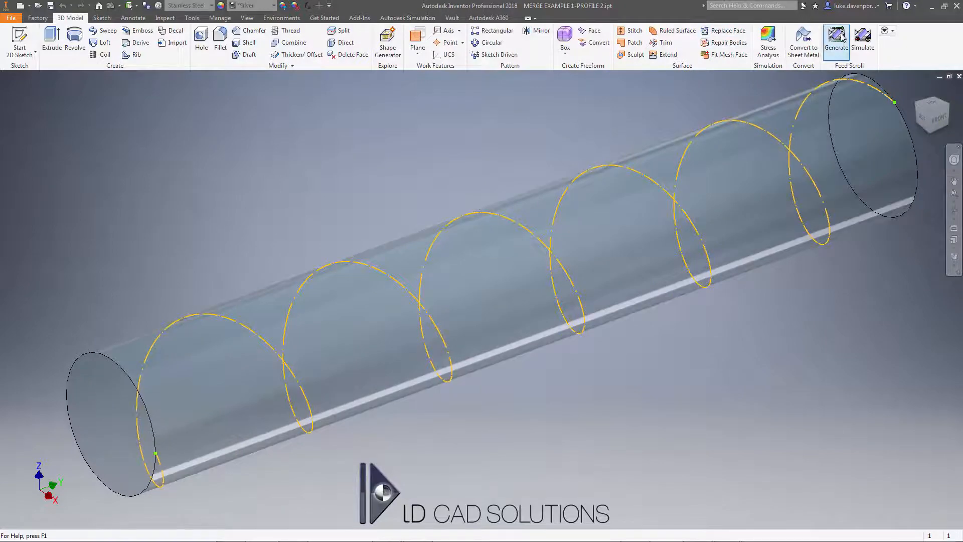
# - Run a rough Preview Build of the feed scroll from the model settings and dismiss the completion message
pyautogui.click(836, 38)
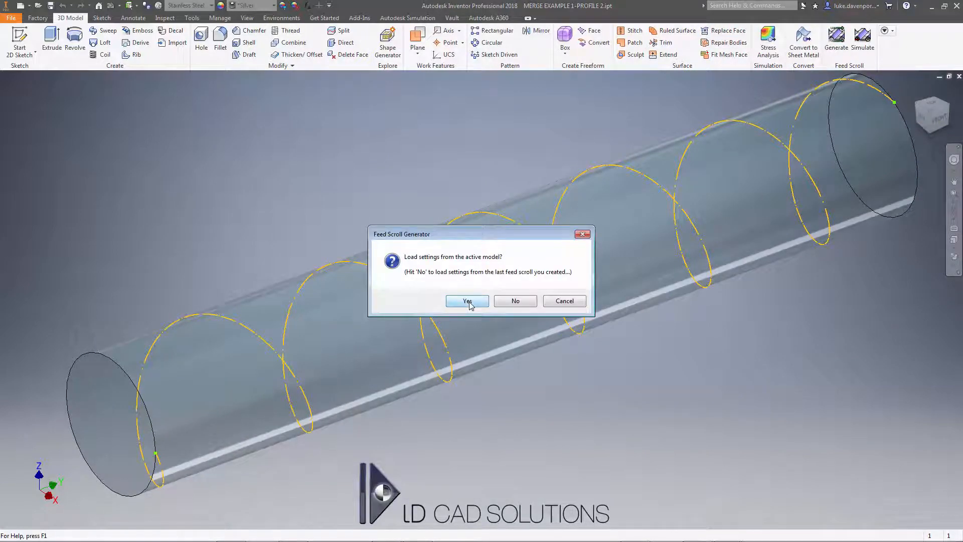
pyautogui.click(467, 300)
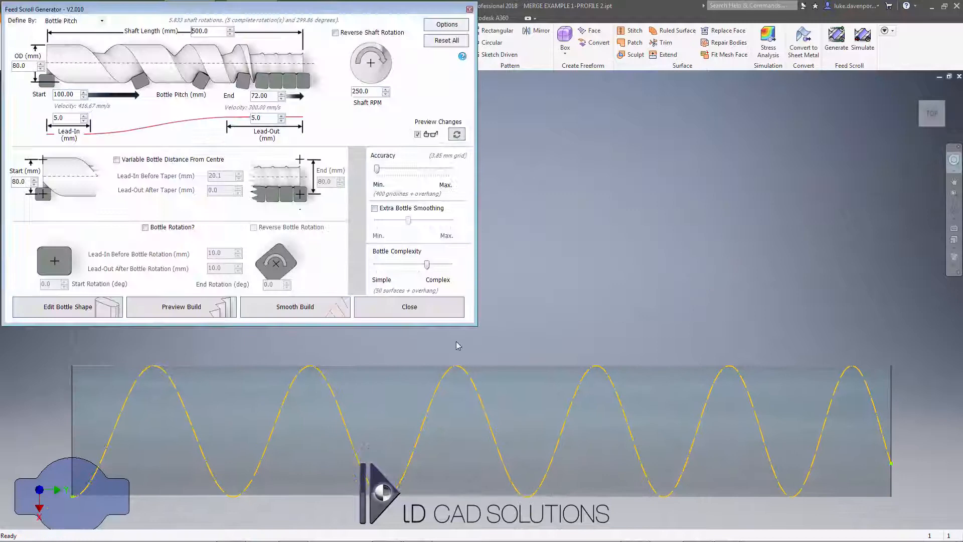
pyautogui.click(181, 307)
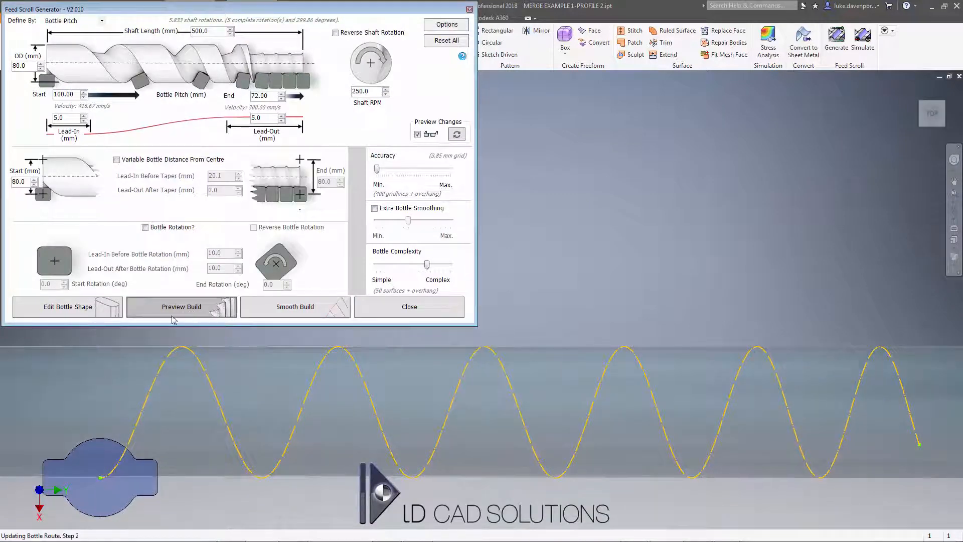
pyautogui.click(181, 307)
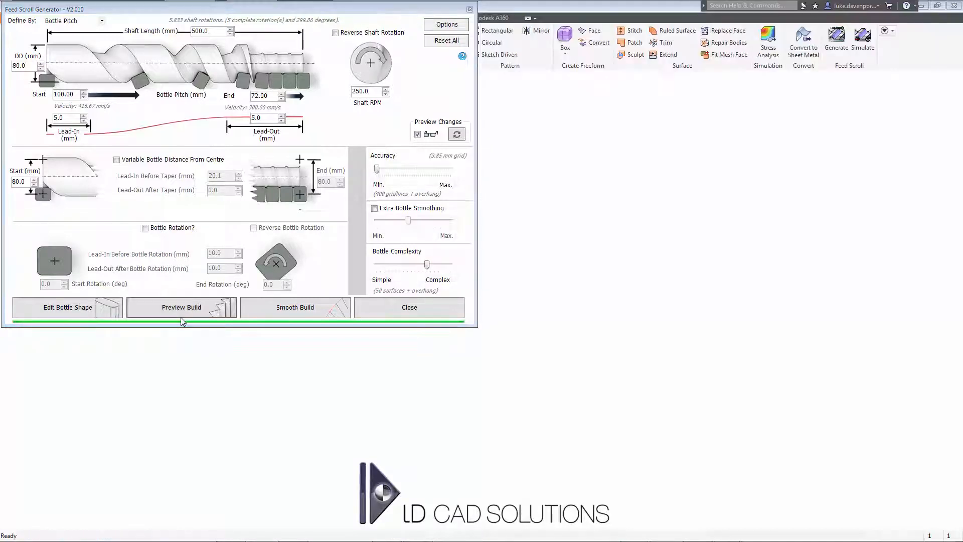
pyautogui.click(181, 307)
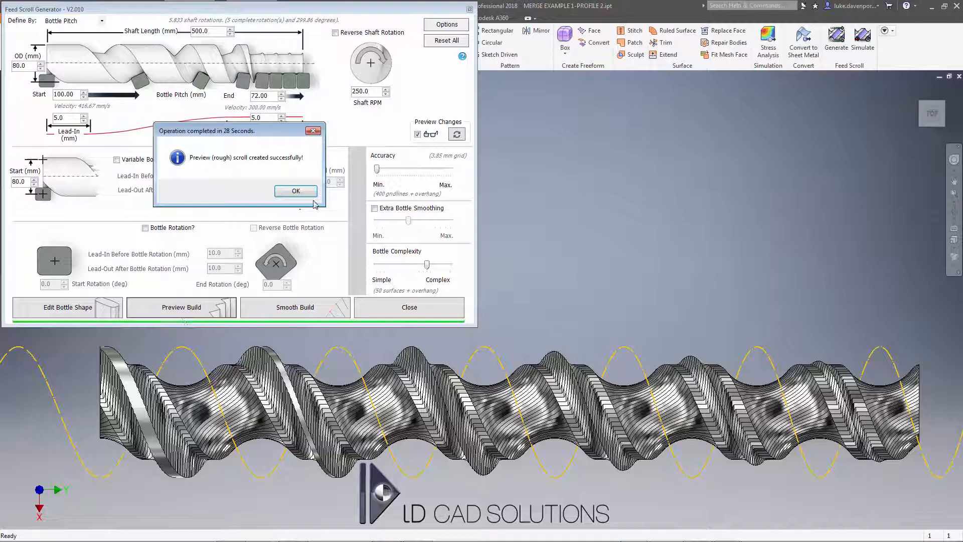
pyautogui.click(295, 191)
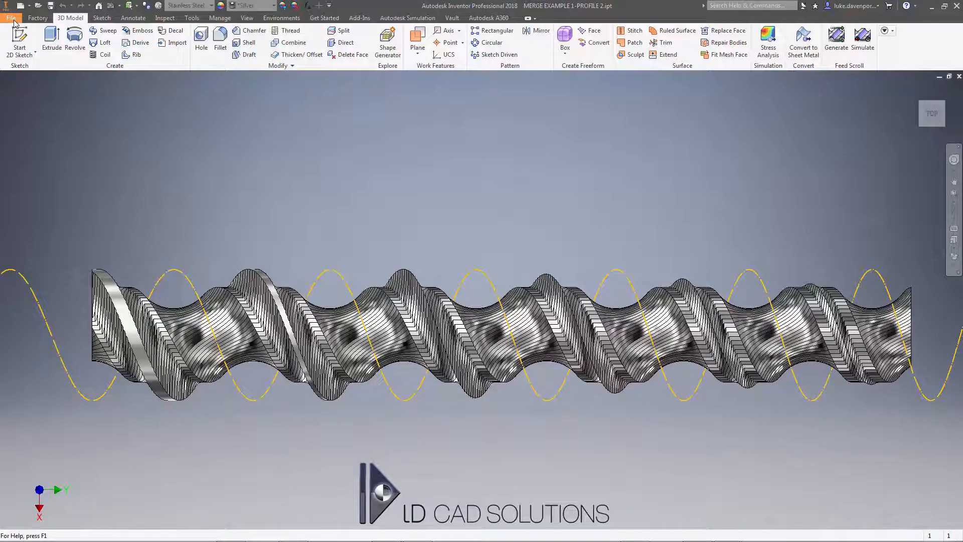
# - Switch to the MERGE EXAMPLE 1 part from the recent documents list
pyautogui.click(10, 17)
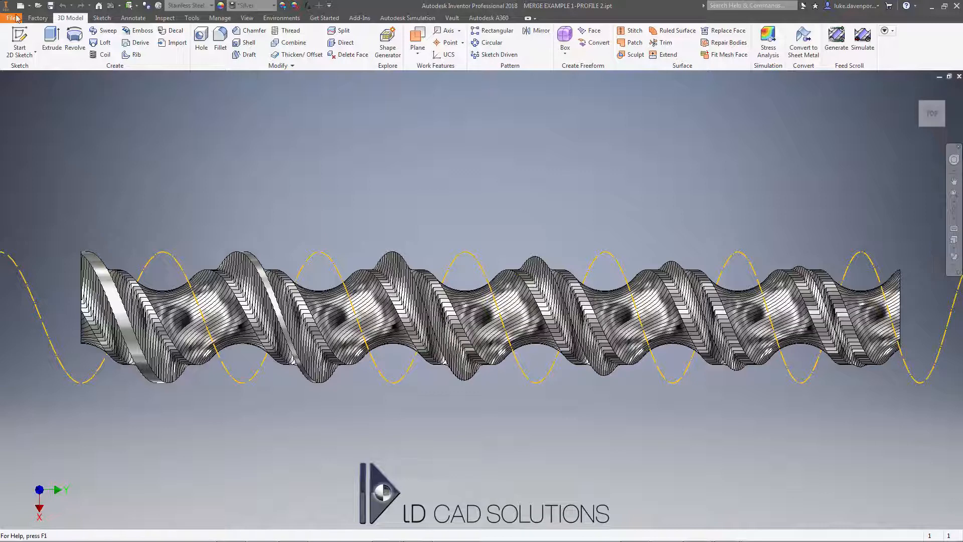
pyautogui.click(11, 17)
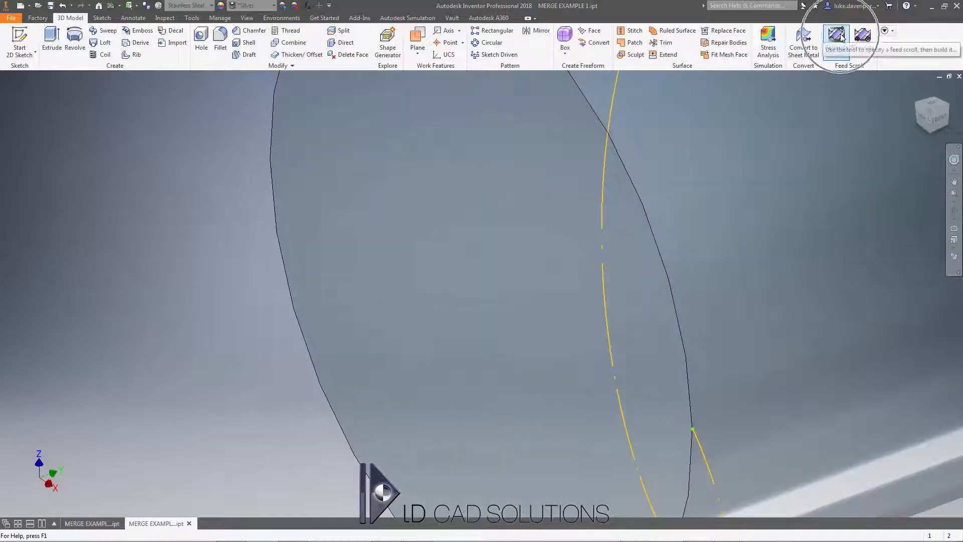
# - Load generator settings from the model and open the bottle profile sketch for editing
pyautogui.click(836, 35)
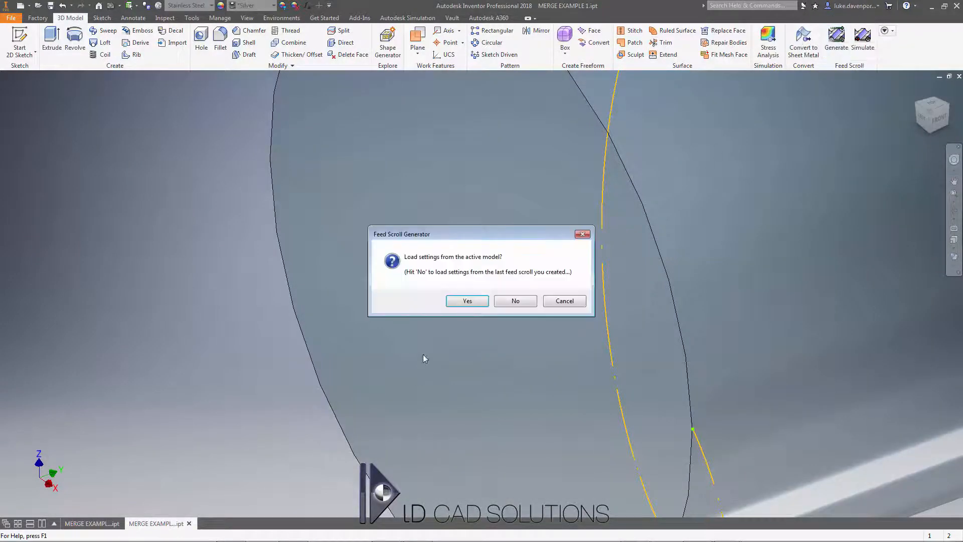
pyautogui.click(467, 300)
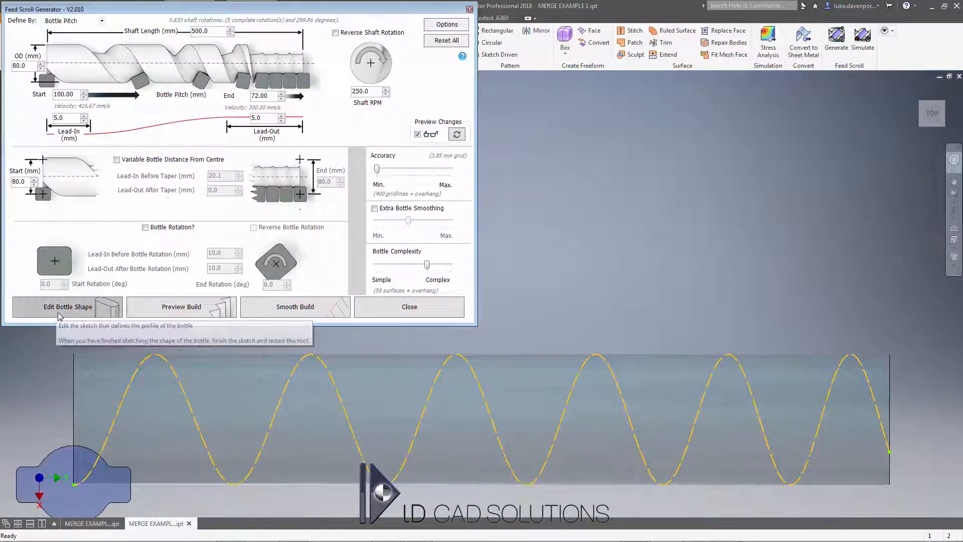
pyautogui.click(67, 307)
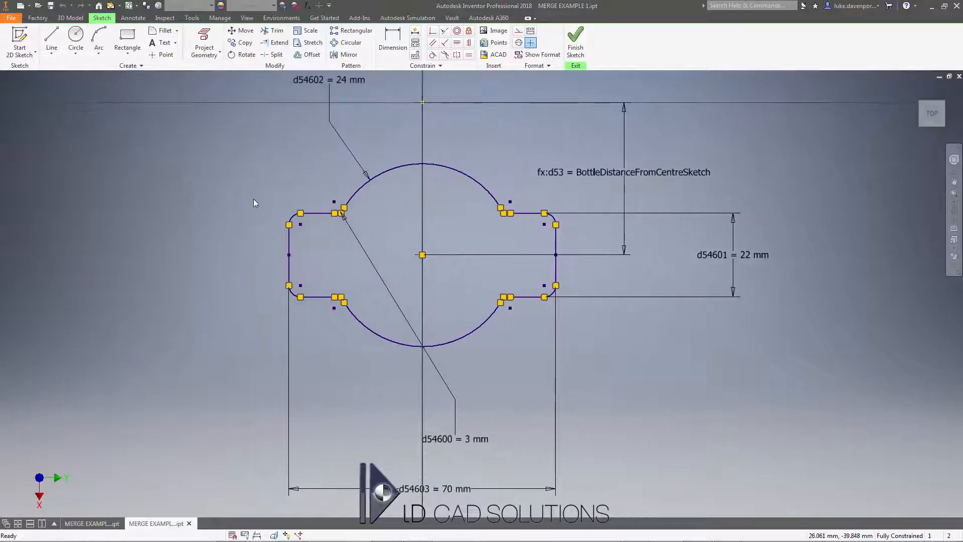
# - Delete the rectangle segments and both bottle arcs, leaving only the dimensioned centre line
pyautogui.moveTo(319, 200); pyautogui.dragTo(248, 330)
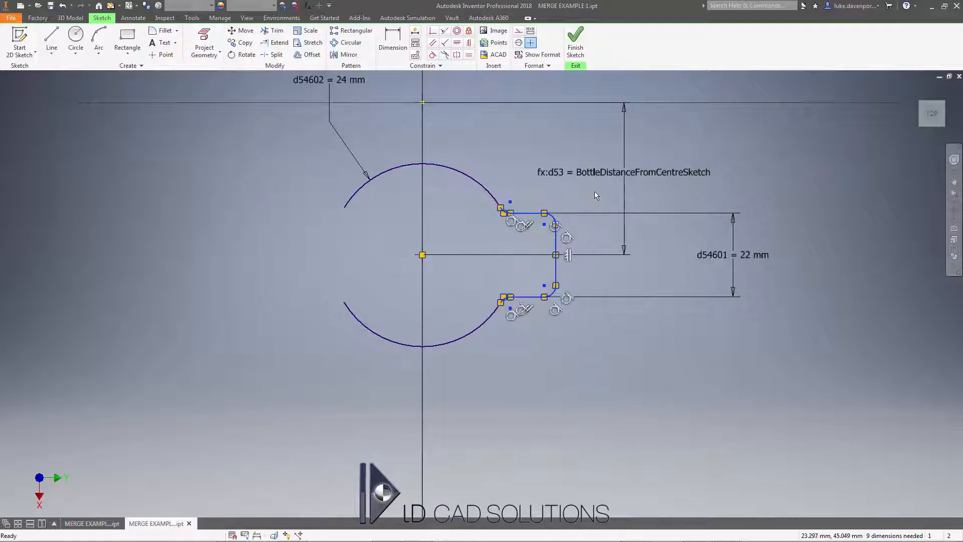
pyautogui.click(280, 43)
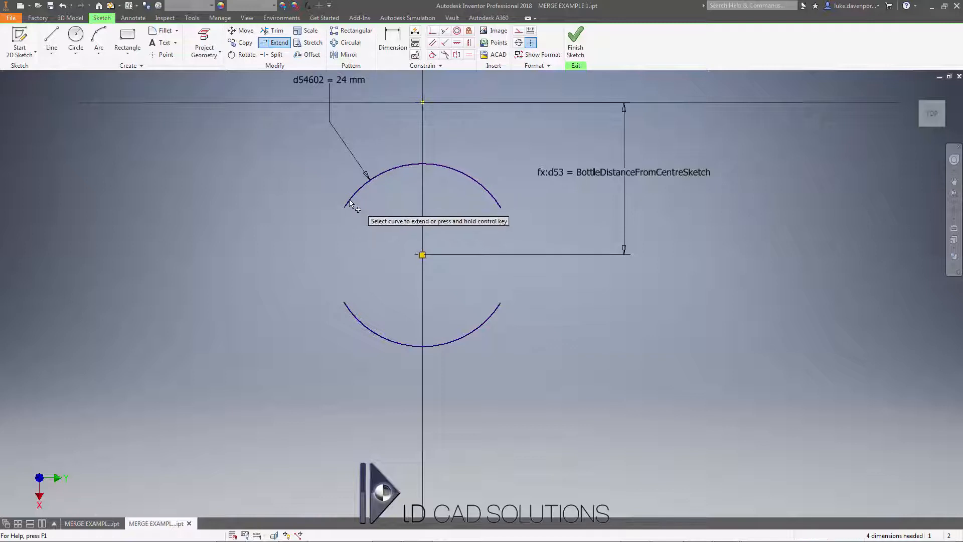
pyautogui.click(313, 42)
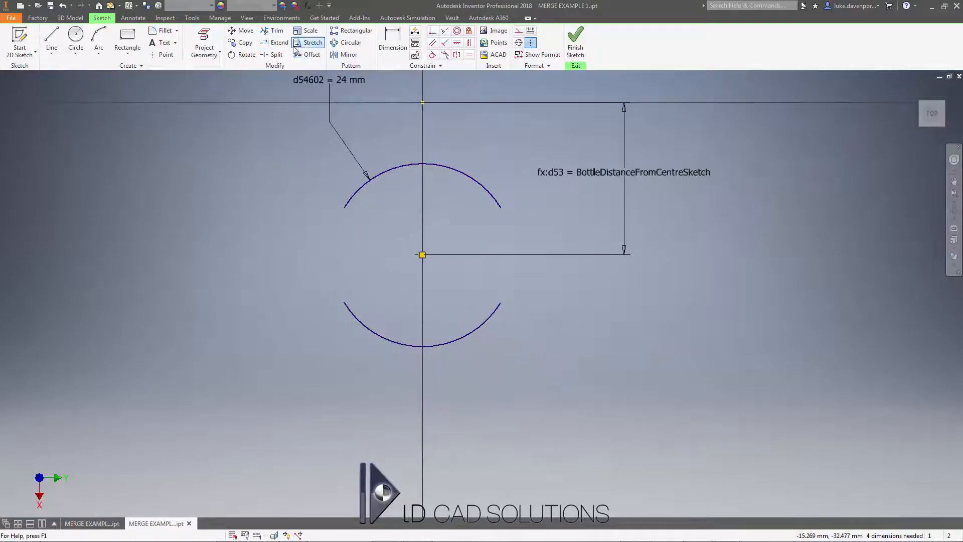
pyautogui.click(279, 42)
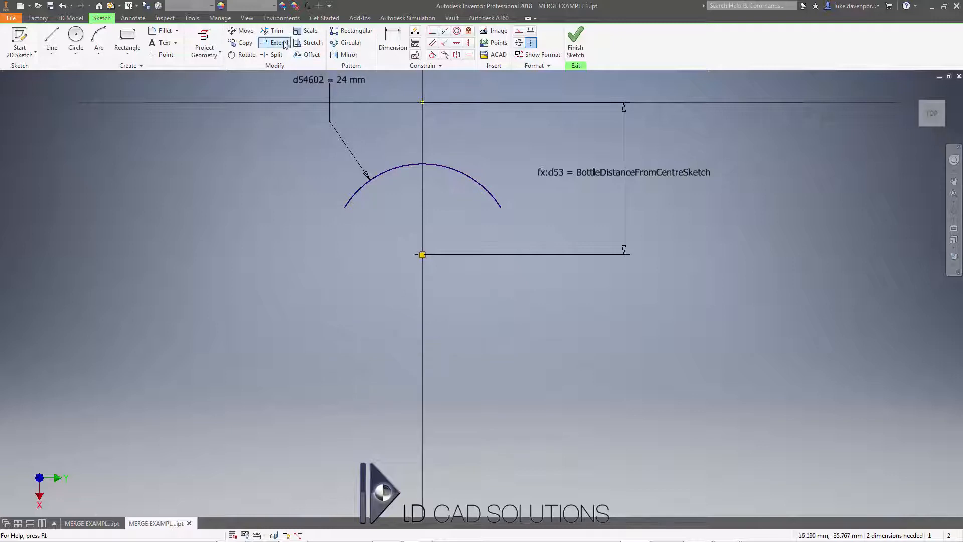
pyautogui.click(278, 42)
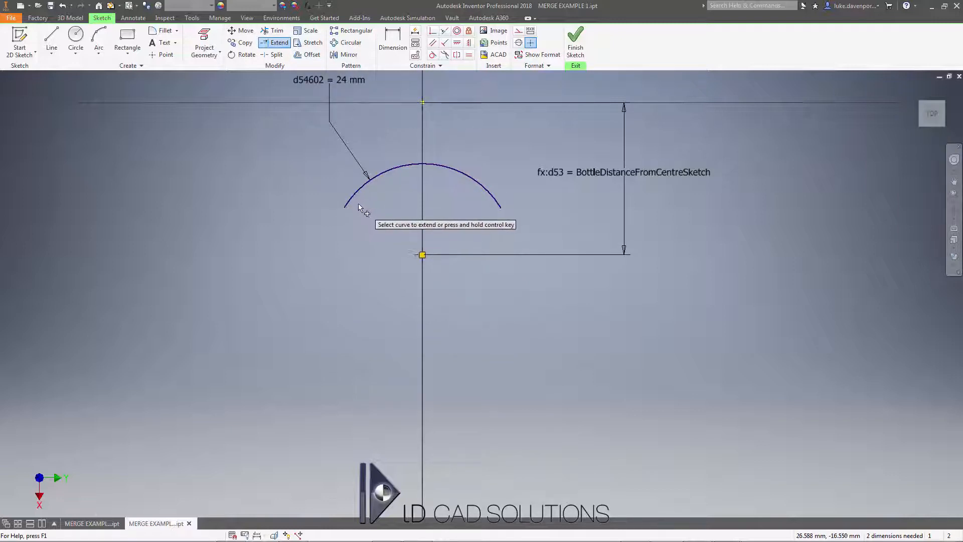
pyautogui.moveTo(345, 207); pyautogui.dragTo(448, 342)
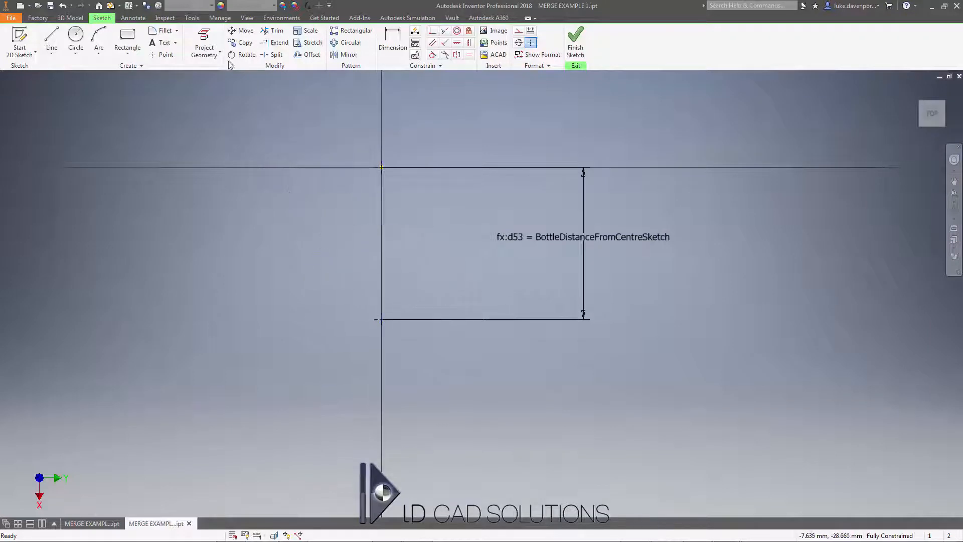
# - Draw a 48 mm circle on the bottle centre point, finish the sketch and relaunch the generator
pyautogui.click(75, 39)
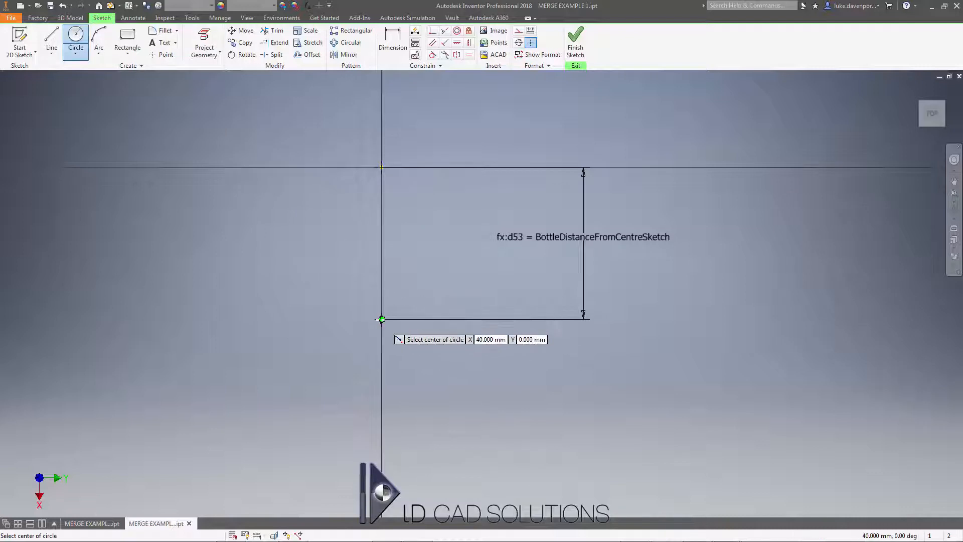
pyautogui.click(382, 320)
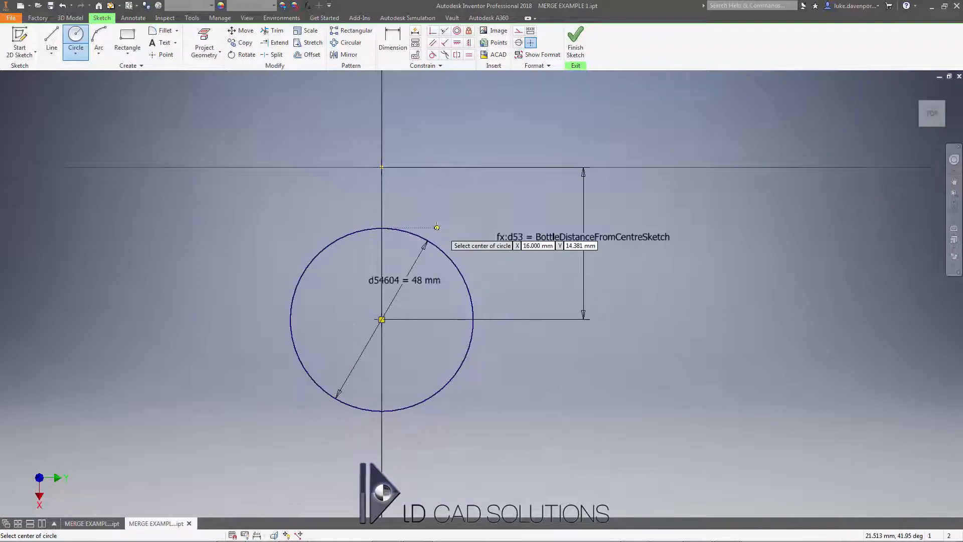
pyautogui.click(575, 37)
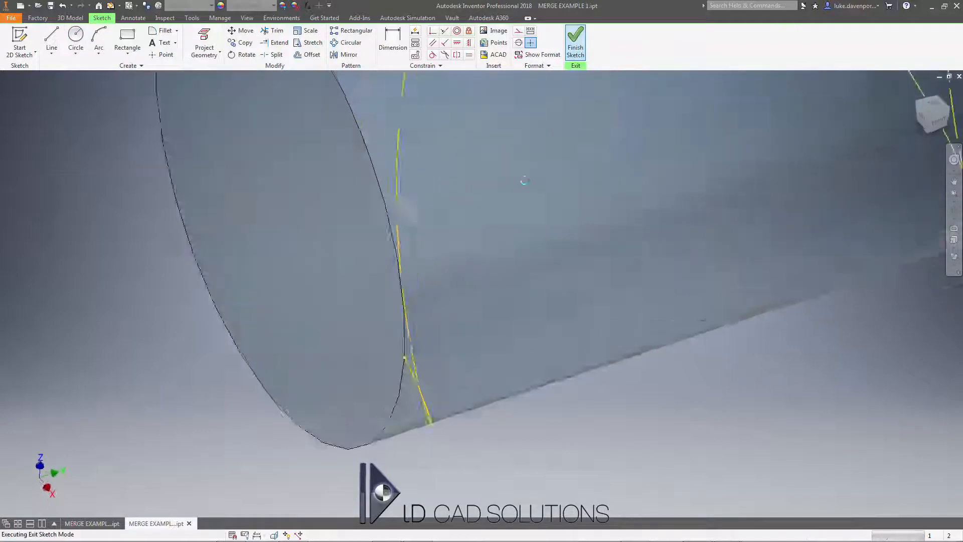
pyautogui.click(575, 42)
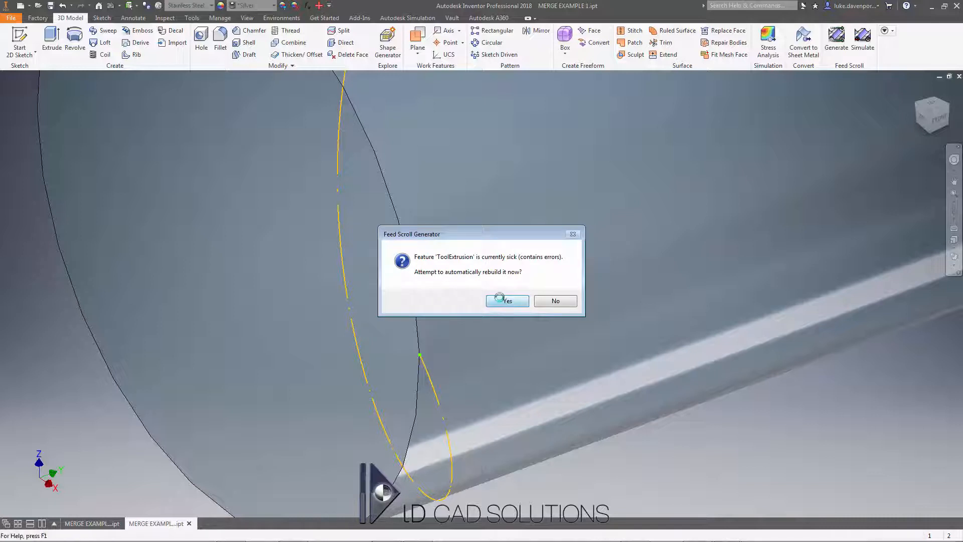
# - Accept the rebuild, set medium accuracy and simplest bottle complexity, then Smooth Build after saving
pyautogui.click(506, 300)
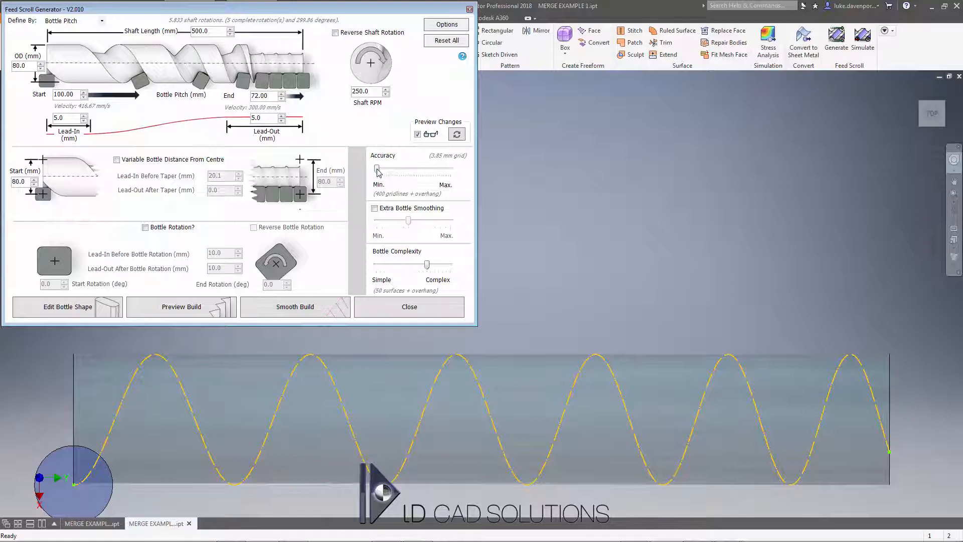
pyautogui.moveTo(377, 168); pyautogui.dragTo(406, 168)
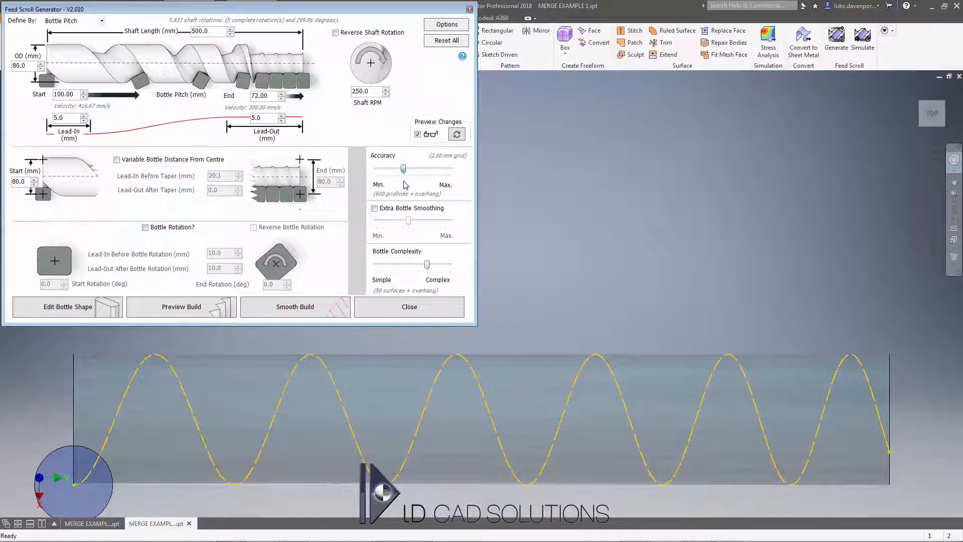
pyautogui.moveTo(428, 265); pyautogui.dragTo(376, 265)
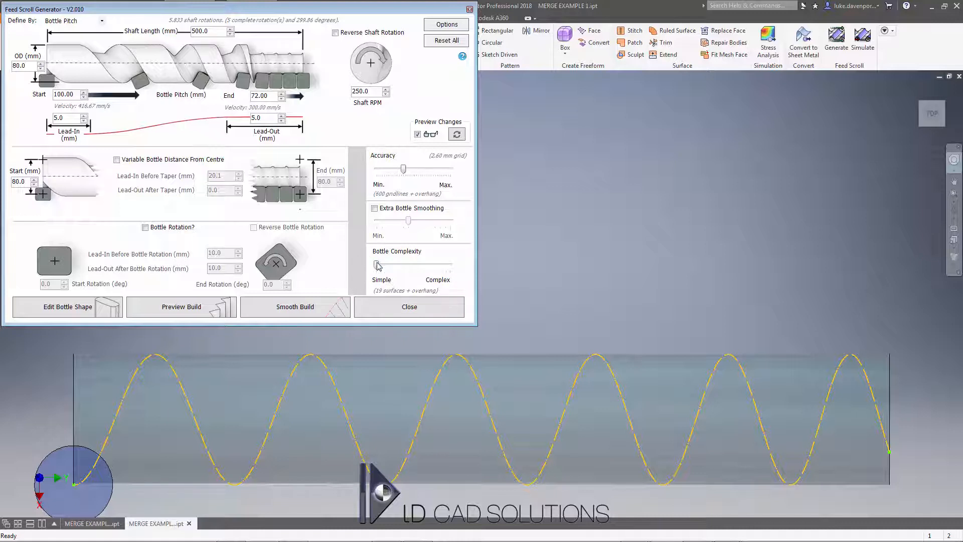
pyautogui.moveTo(295, 307)
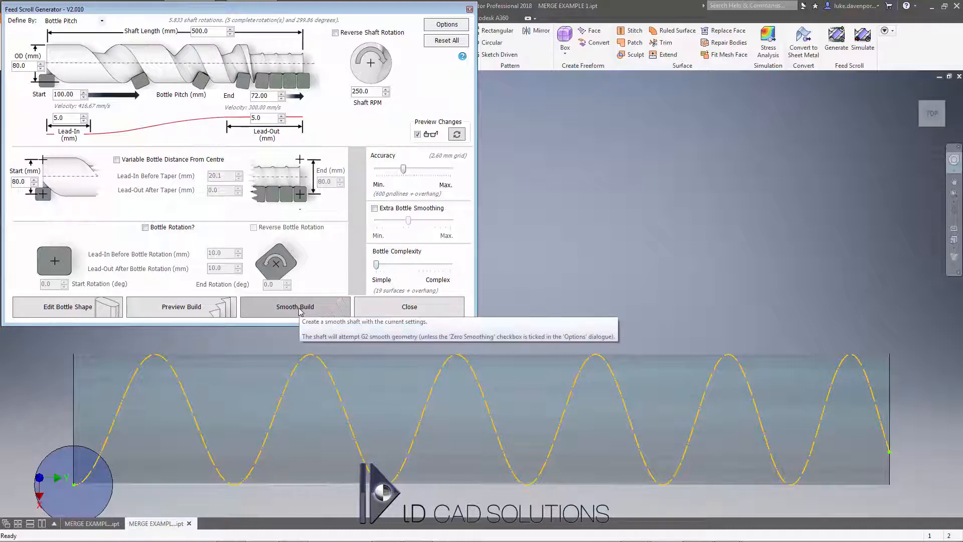
pyautogui.click(295, 307)
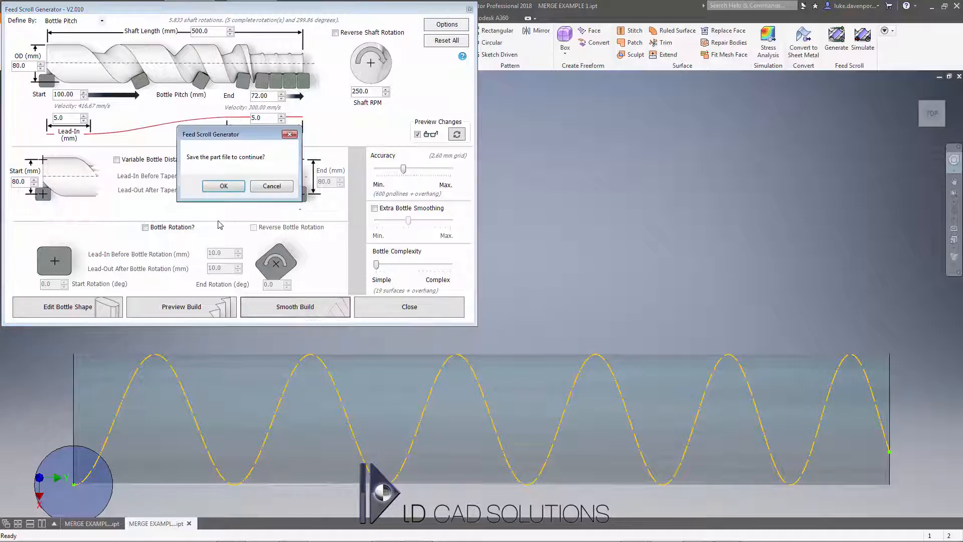
pyautogui.click(222, 185)
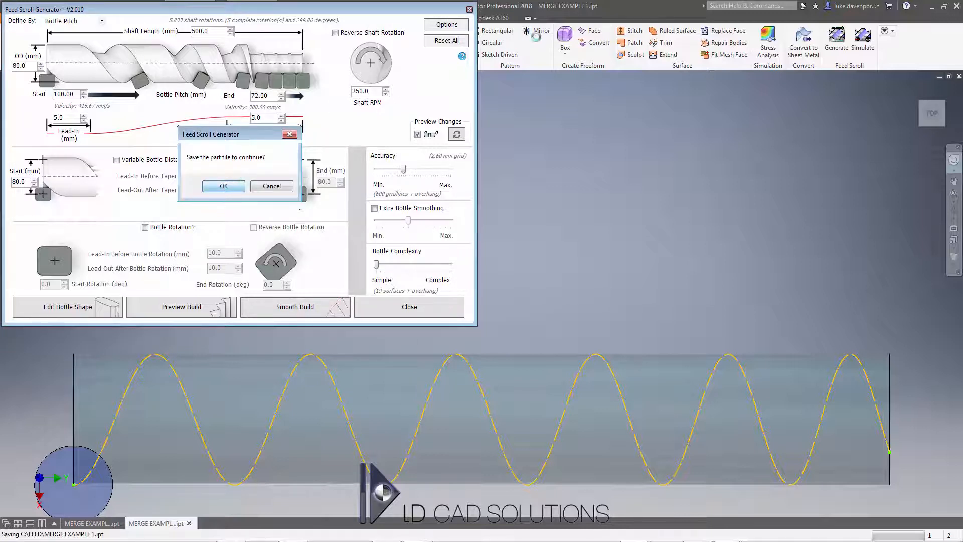
pyautogui.click(223, 186)
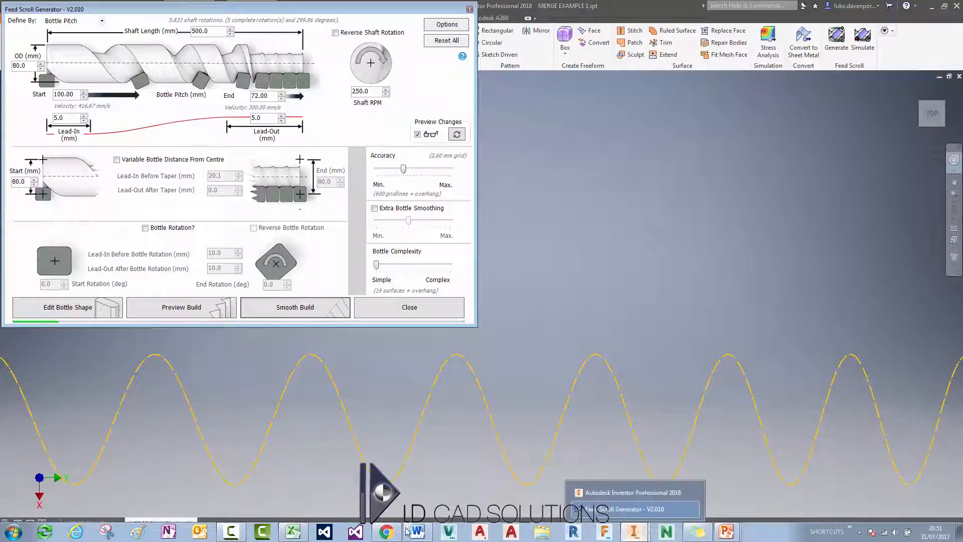
# - Bring Inventor forward and open MERGE EXAMPLE 1-PROFILE 2.ipt
pyautogui.click(11, 532)
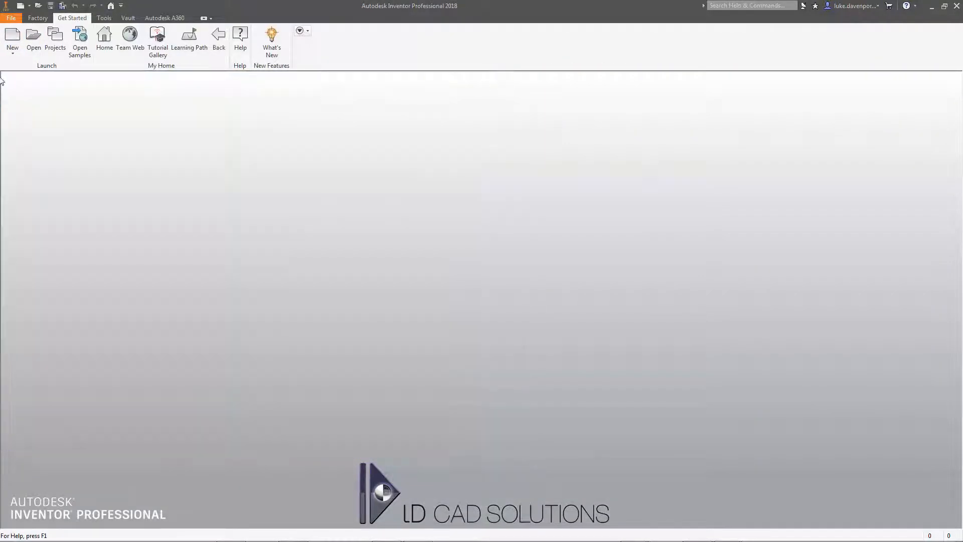
pyautogui.click(10, 17)
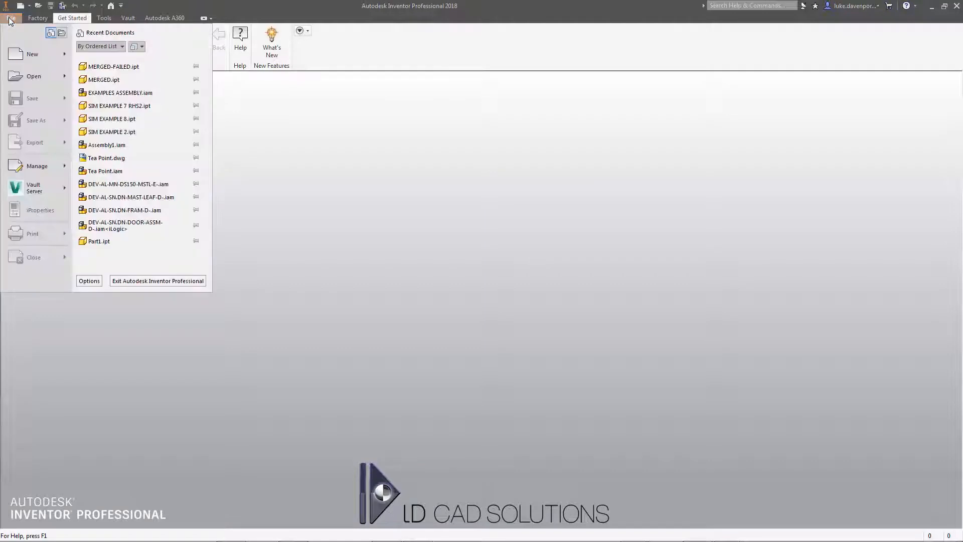
pyautogui.click(33, 76)
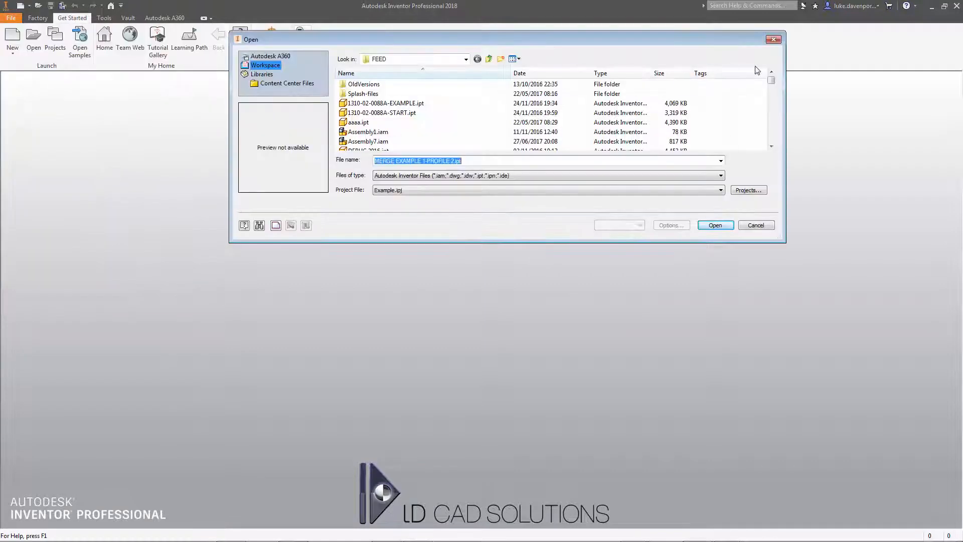
pyautogui.click(438, 161)
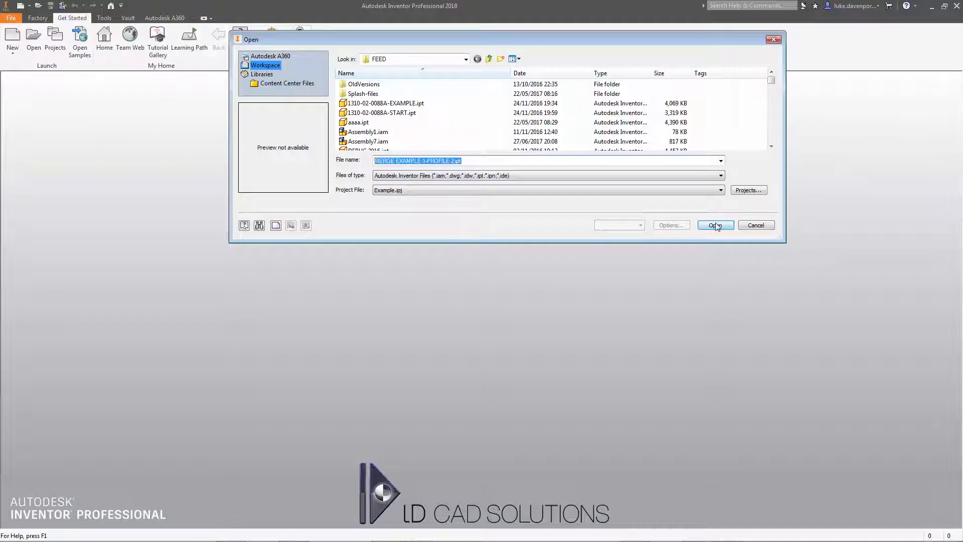
pyautogui.click(715, 225)
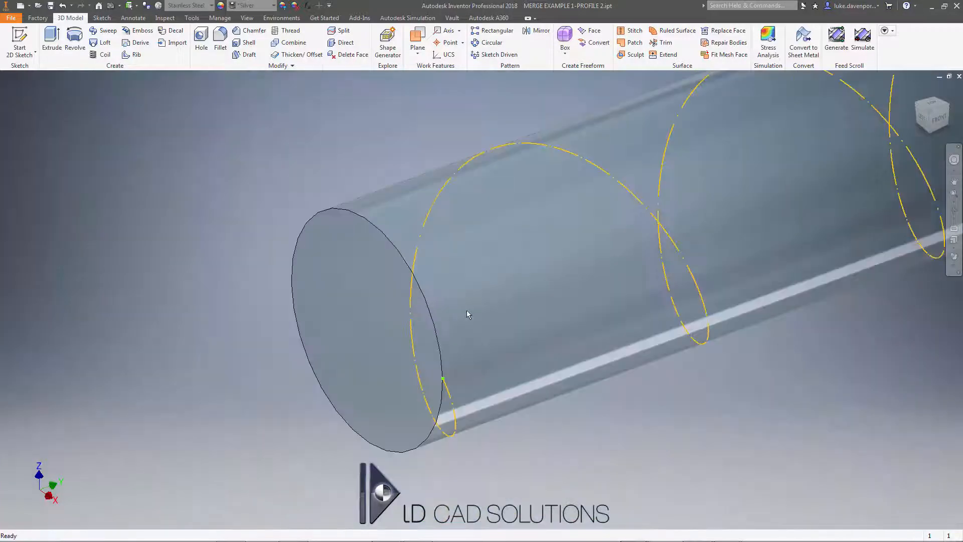
# - Open the PROFILE 2 bottle sketch via the generator, close the 70 by 22 mm rounded rectangle outline and finish the sketch
pyautogui.click(836, 38)
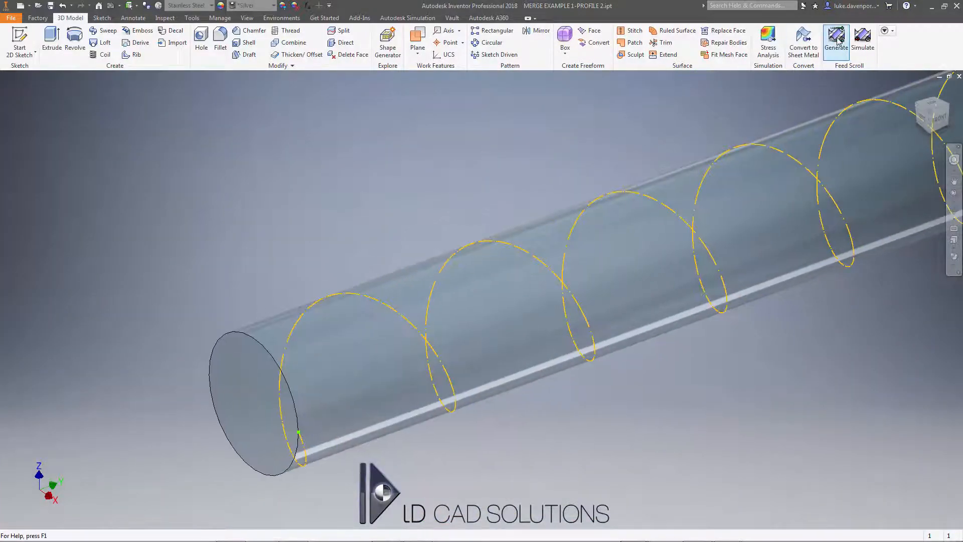
pyautogui.click(836, 40)
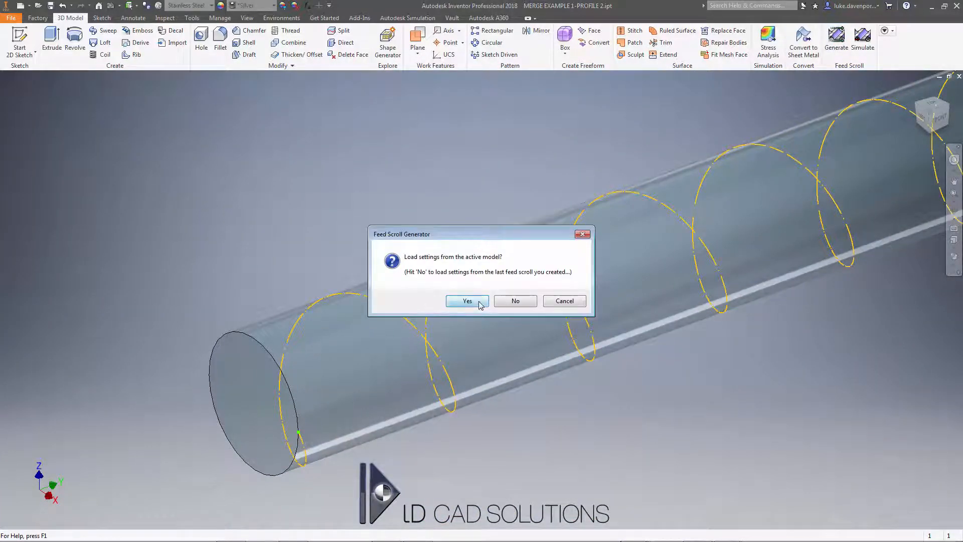
pyautogui.click(467, 301)
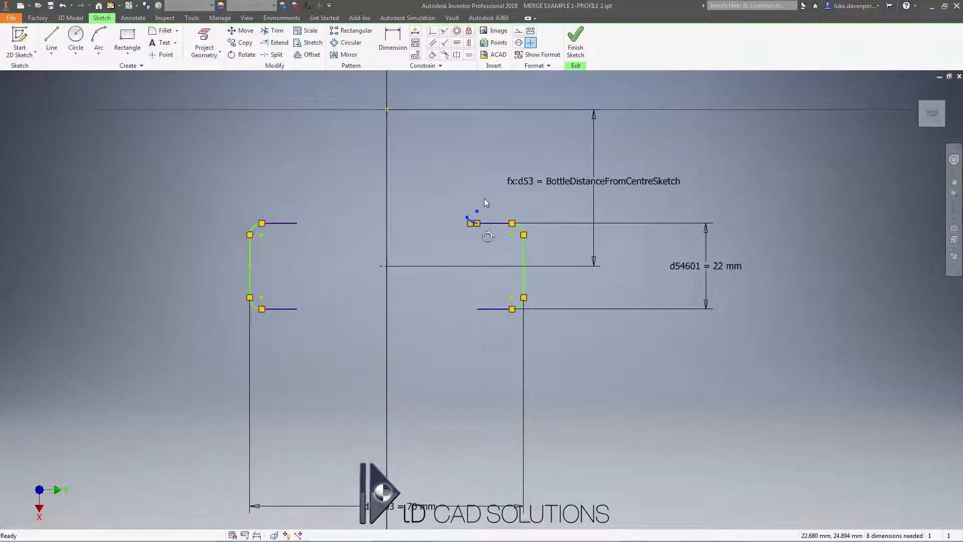
pyautogui.click(279, 42)
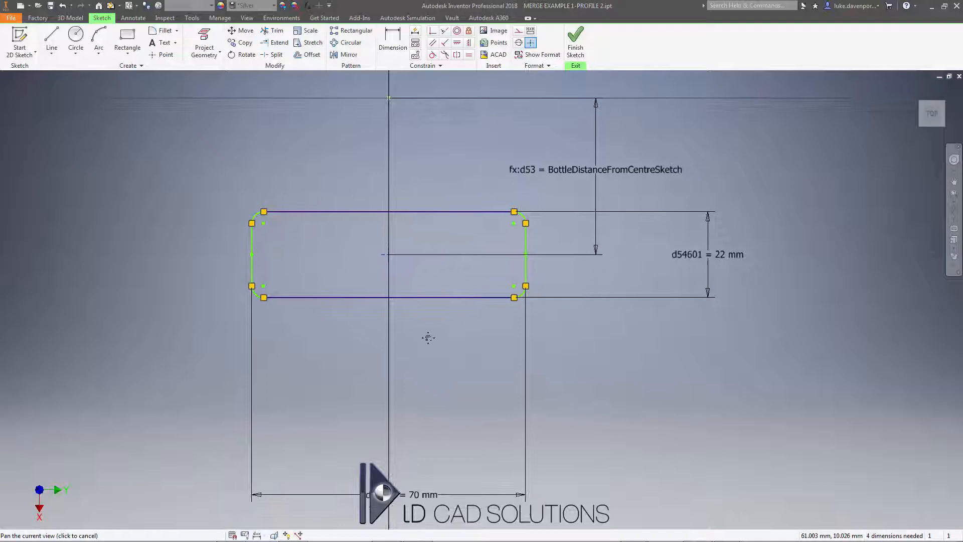
pyautogui.click(576, 38)
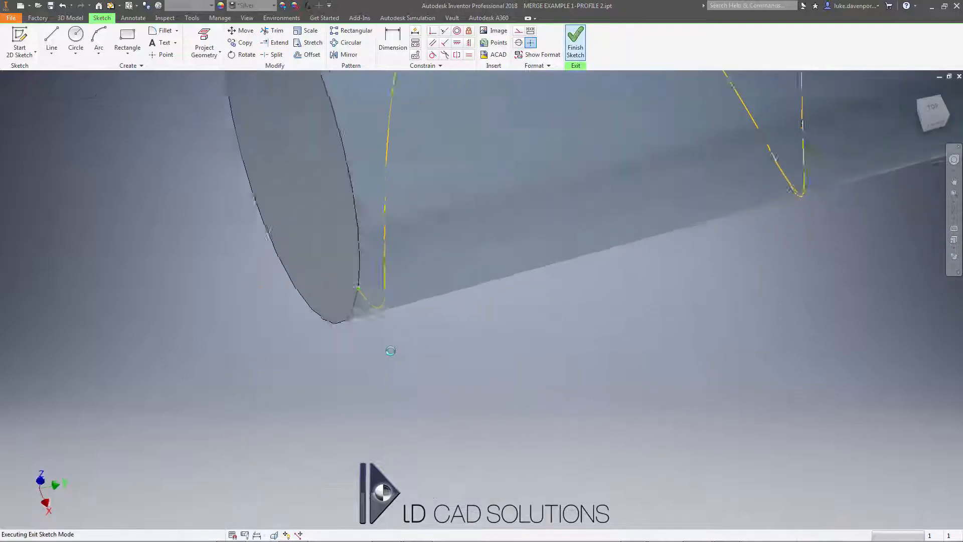
pyautogui.click(575, 40)
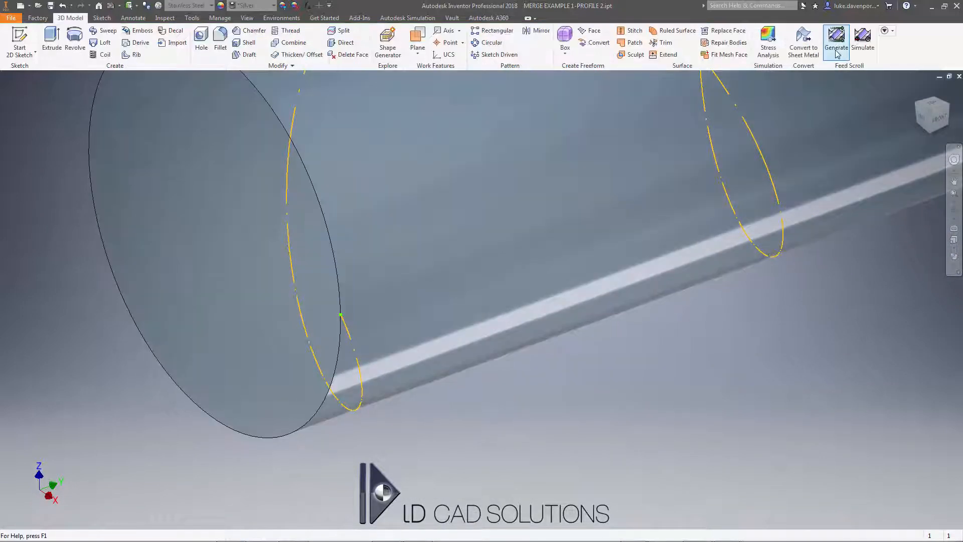
# - Set 2.60 mm accuracy and 46-surface bottle complexity, then Smooth Build the scroll after saving the part
pyautogui.click(836, 39)
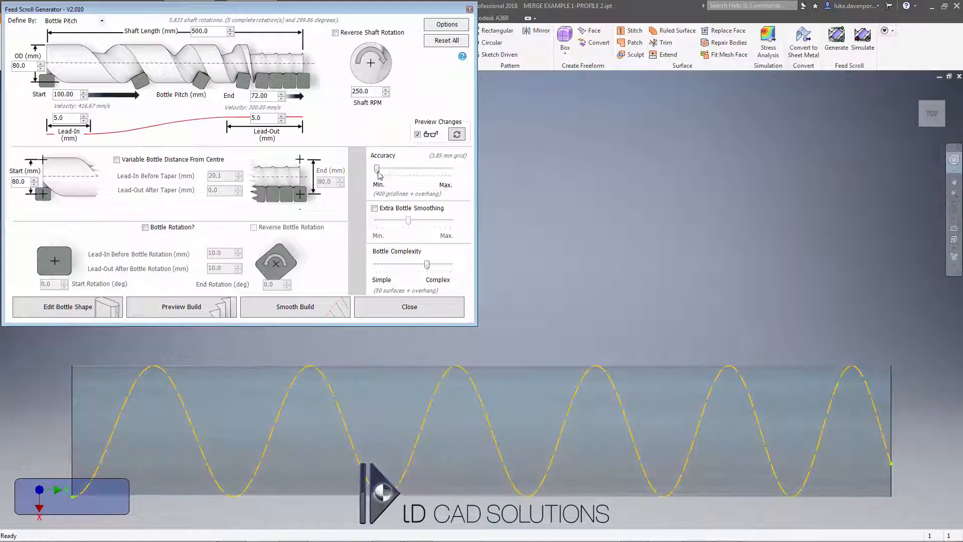
pyautogui.moveTo(377, 169); pyautogui.dragTo(404, 169)
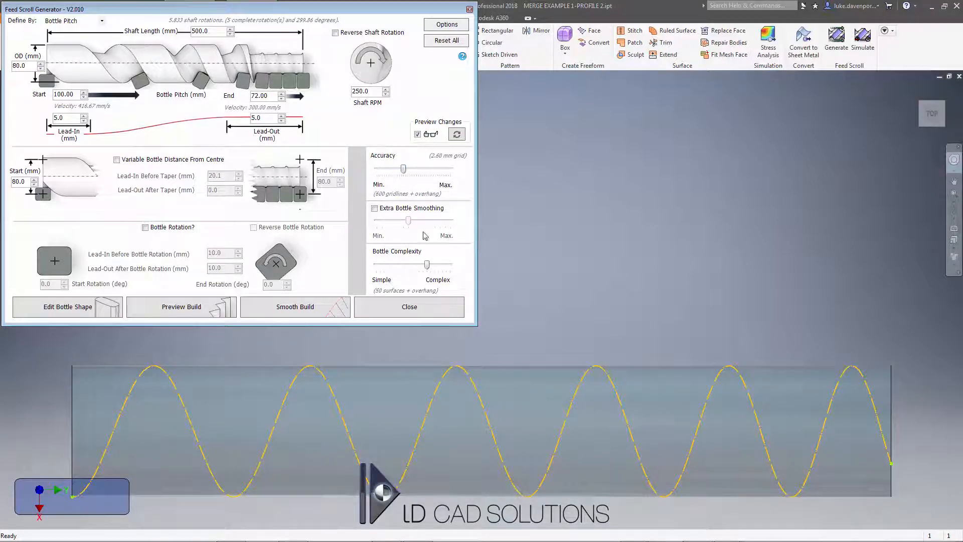
pyautogui.moveTo(428, 265); pyautogui.dragTo(414, 265)
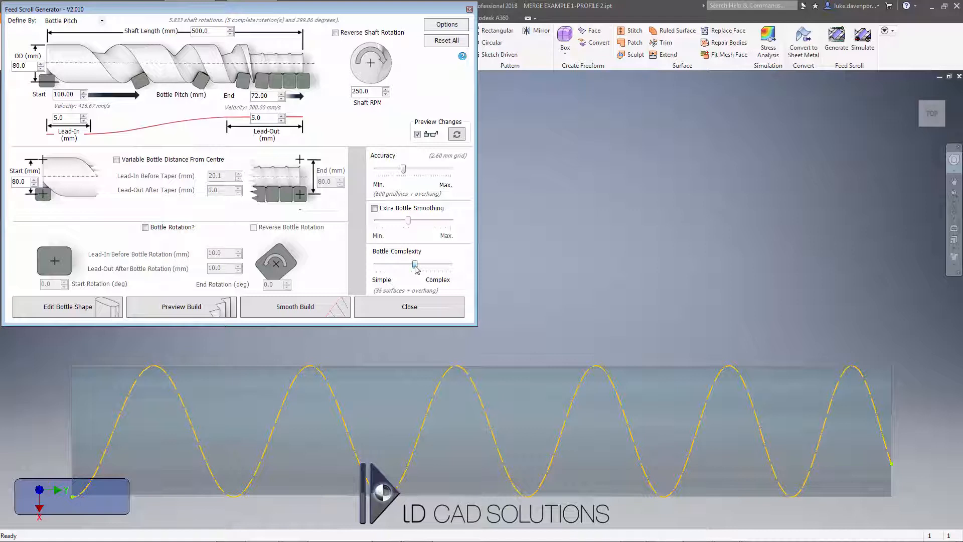
pyautogui.moveTo(415, 265); pyautogui.dragTo(423, 265)
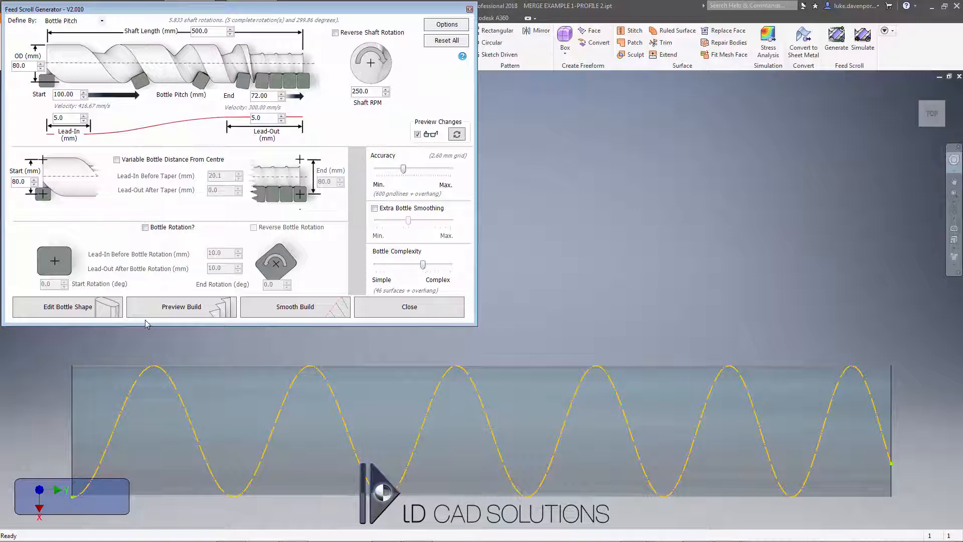
pyautogui.moveTo(295, 308)
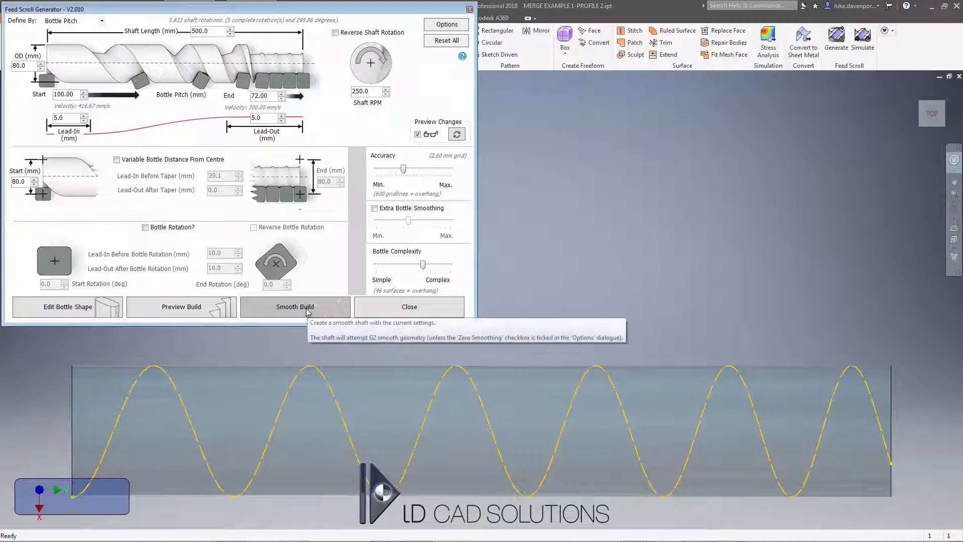
pyautogui.click(295, 307)
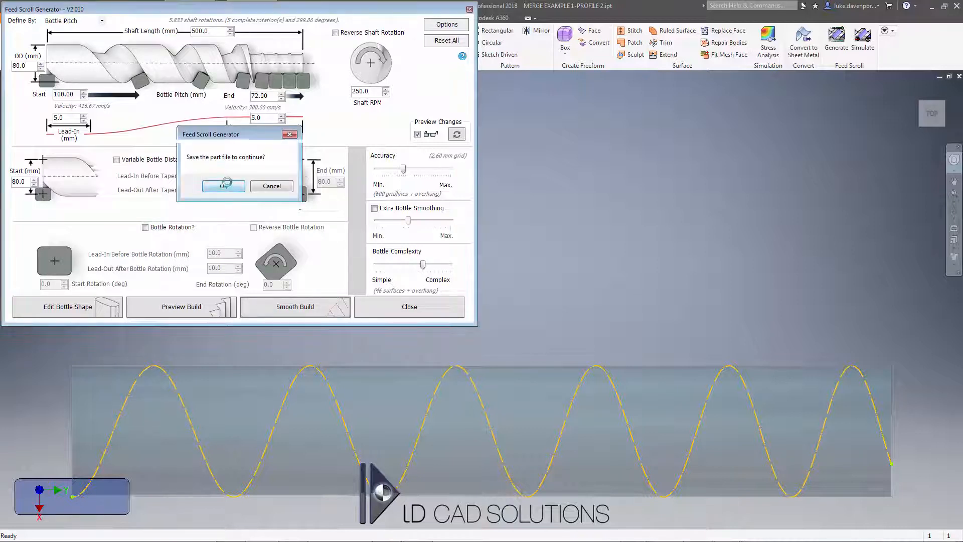
pyautogui.click(223, 186)
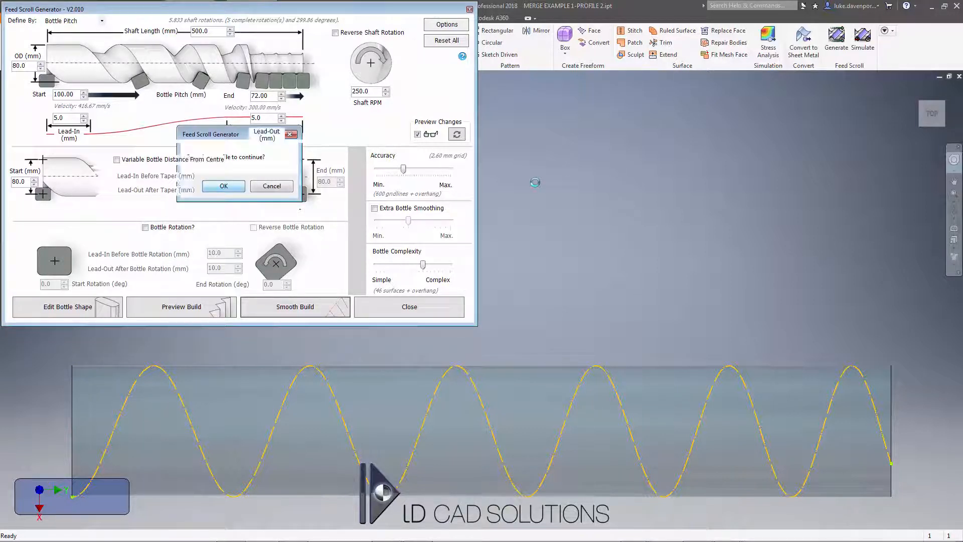
pyautogui.click(223, 185)
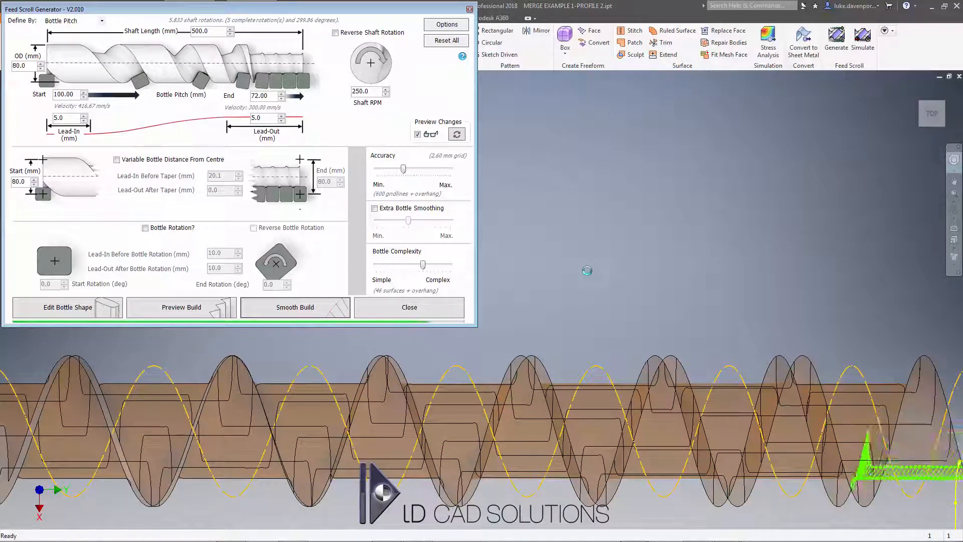
pyautogui.click(294, 307)
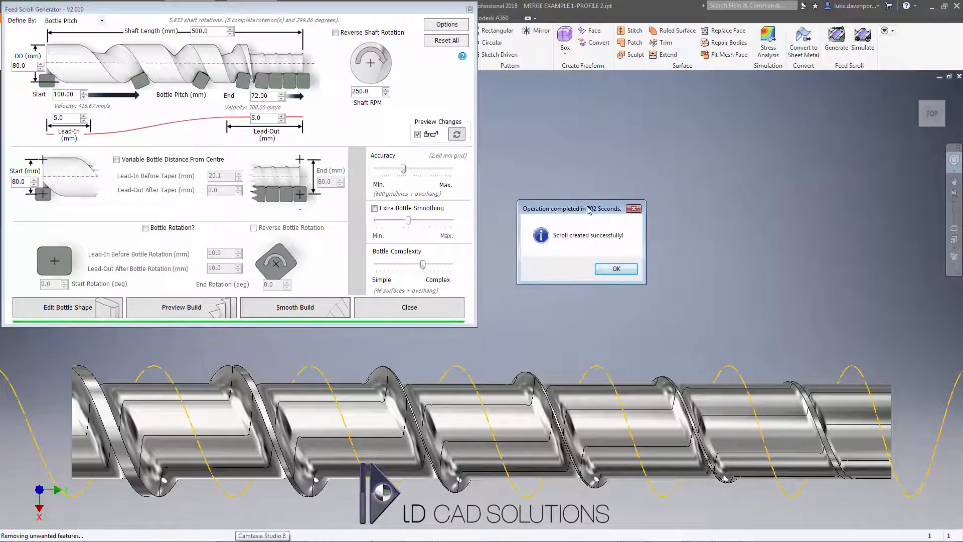
# - Accept the 'Scroll created successfully' message and close the Feed Scroll Generator
pyautogui.click(615, 269)
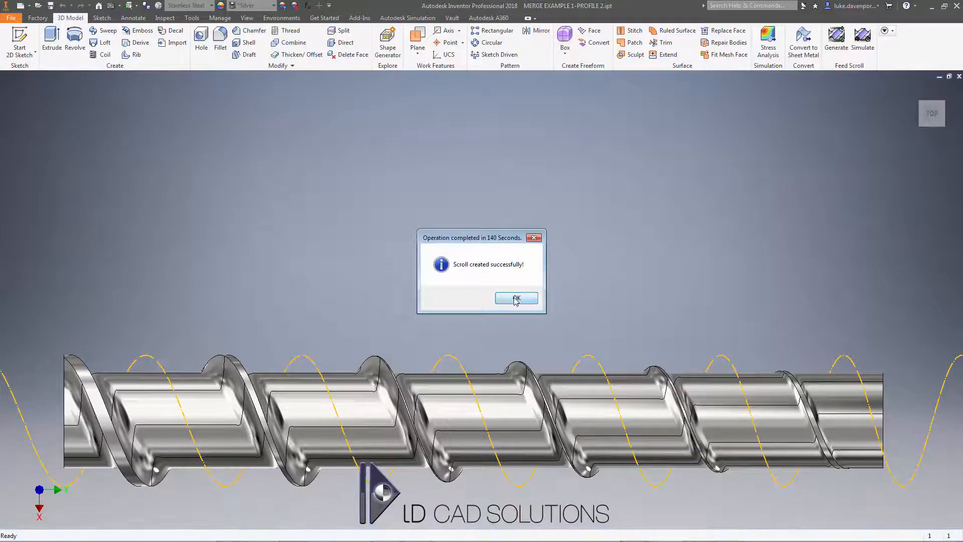
pyautogui.click(515, 298)
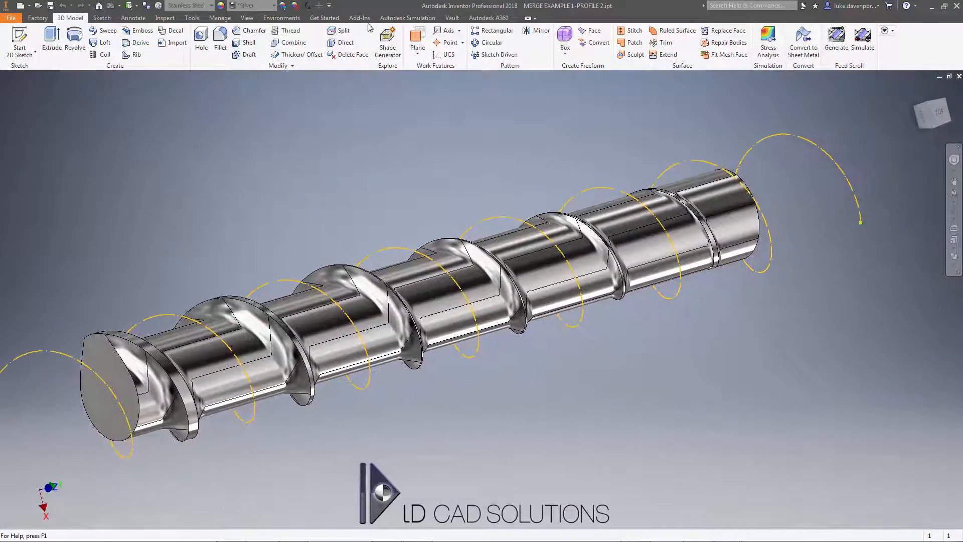
# - Show the Model browser via View > User Interface and orbit the shaft to an angled view
pyautogui.click(247, 17)
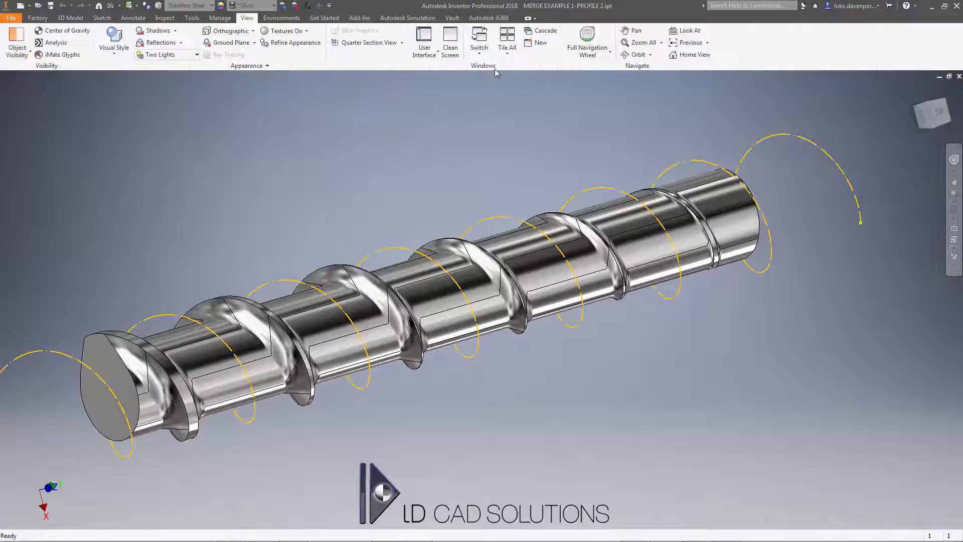
pyautogui.click(423, 42)
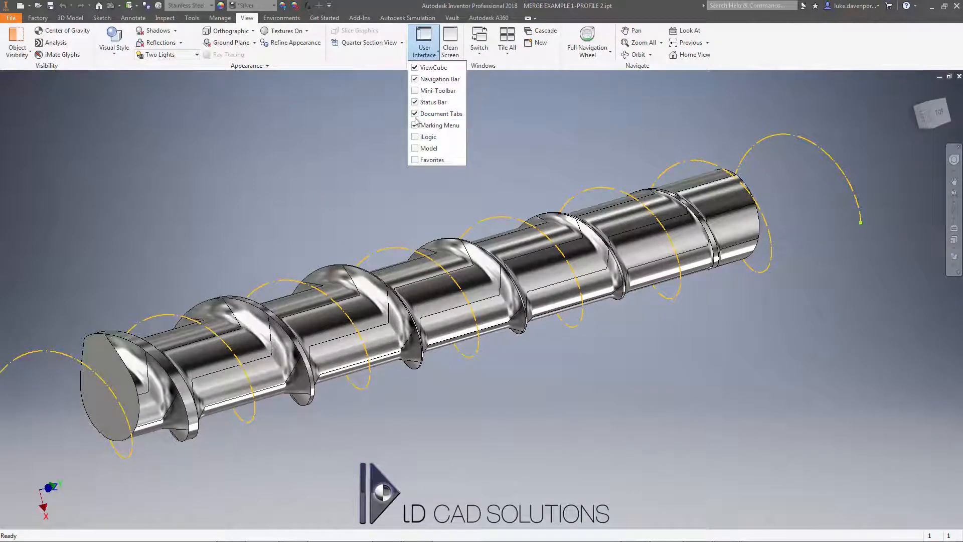
pyautogui.click(429, 148)
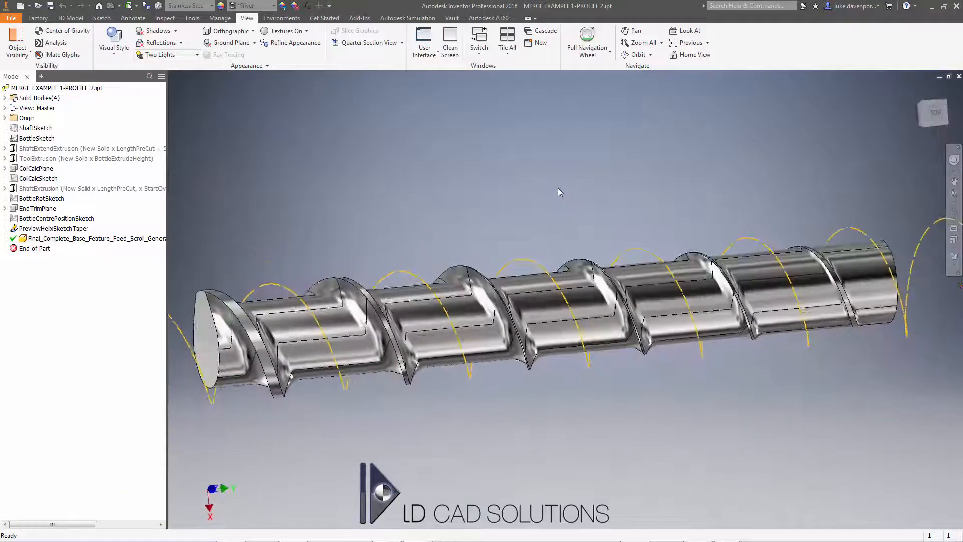
pyautogui.moveTo(559, 193); pyautogui.dragTo(382, 205)
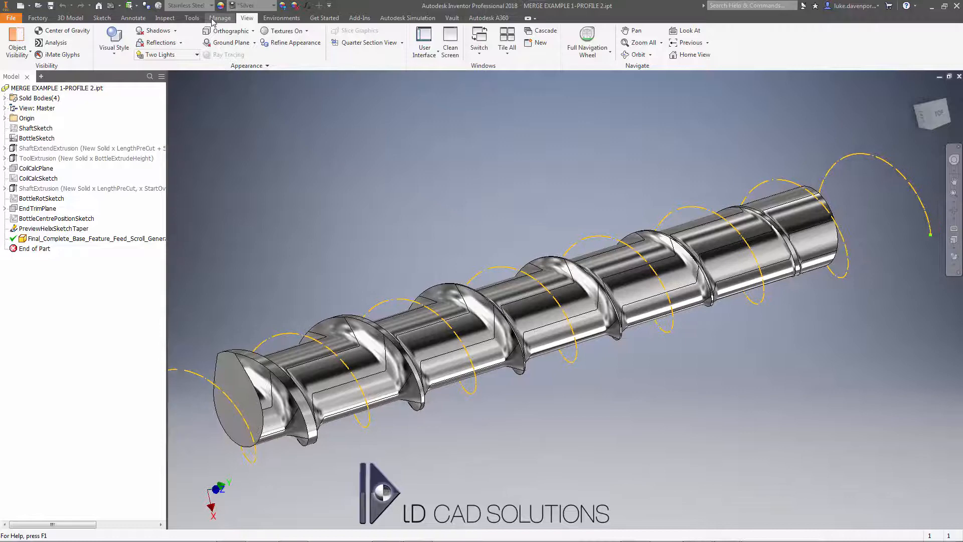
# - Derive MERGE EXAMPLE 1.ipt with its 3D sketches and solid bodies, accepting the save prompt
pyautogui.click(220, 17)
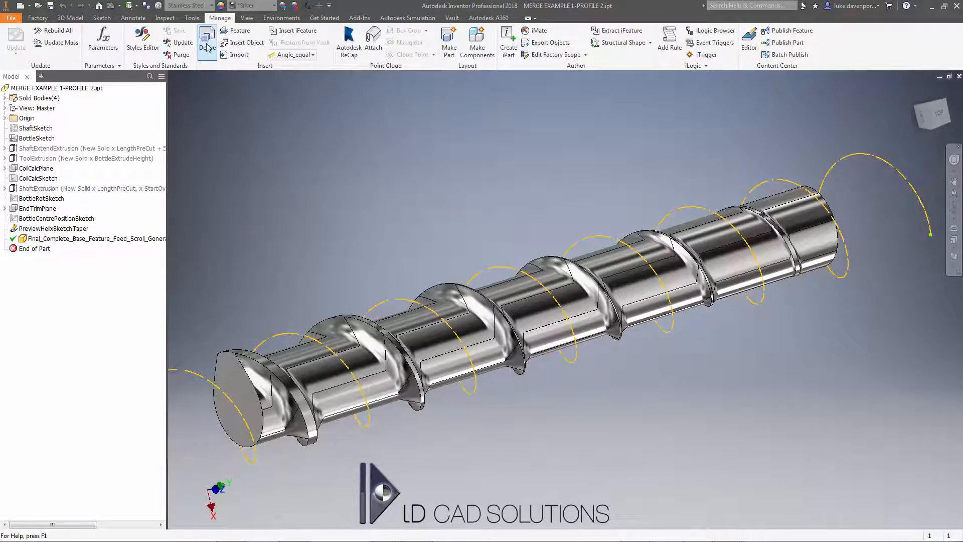
pyautogui.click(206, 43)
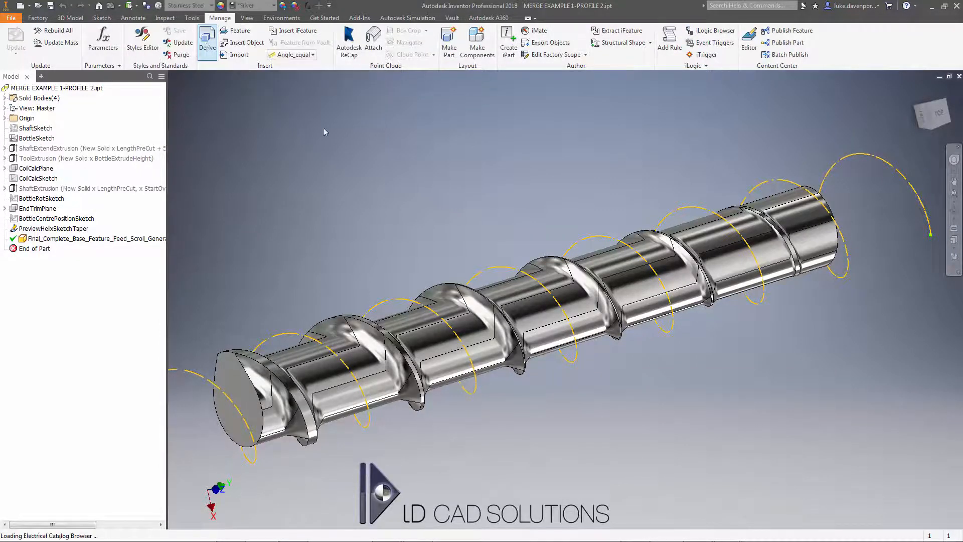
pyautogui.write('MER')
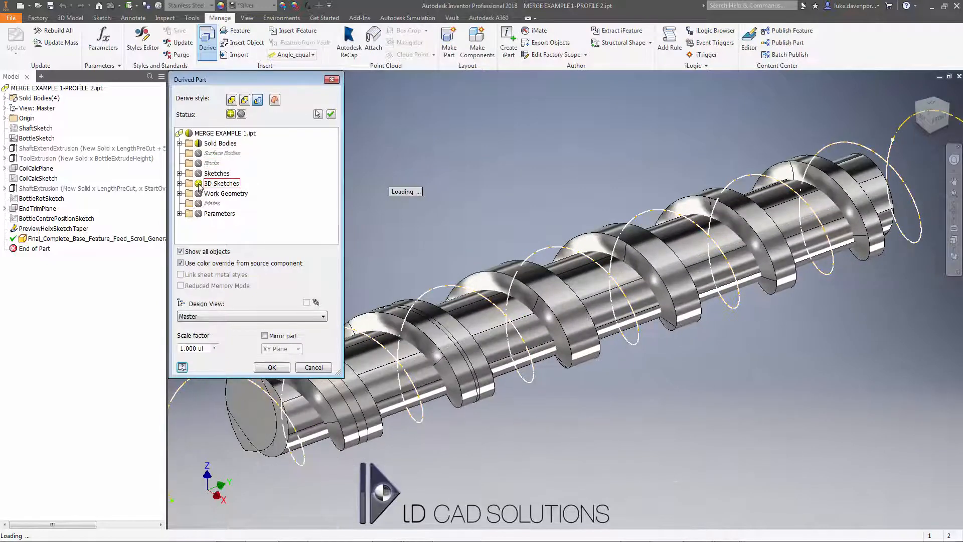
pyautogui.click(221, 183)
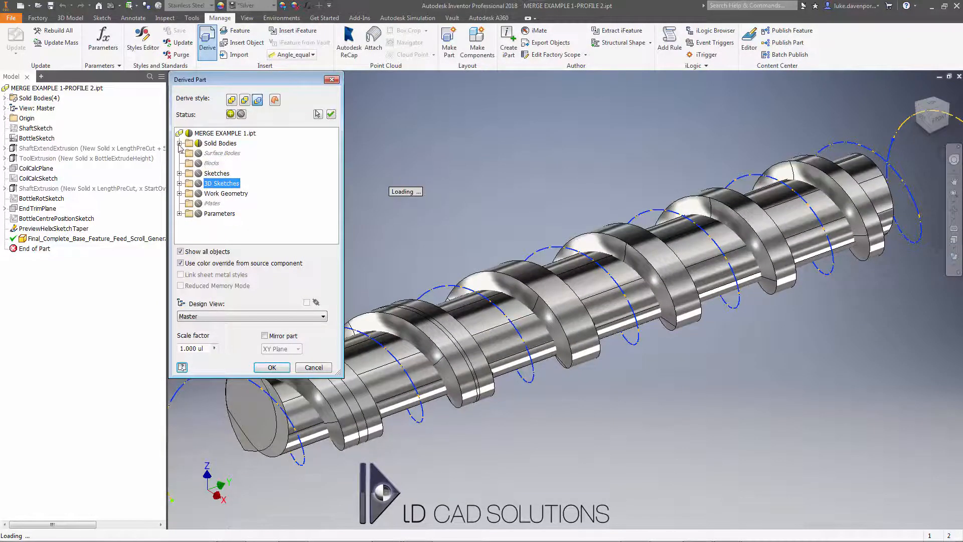
pyautogui.click(179, 143)
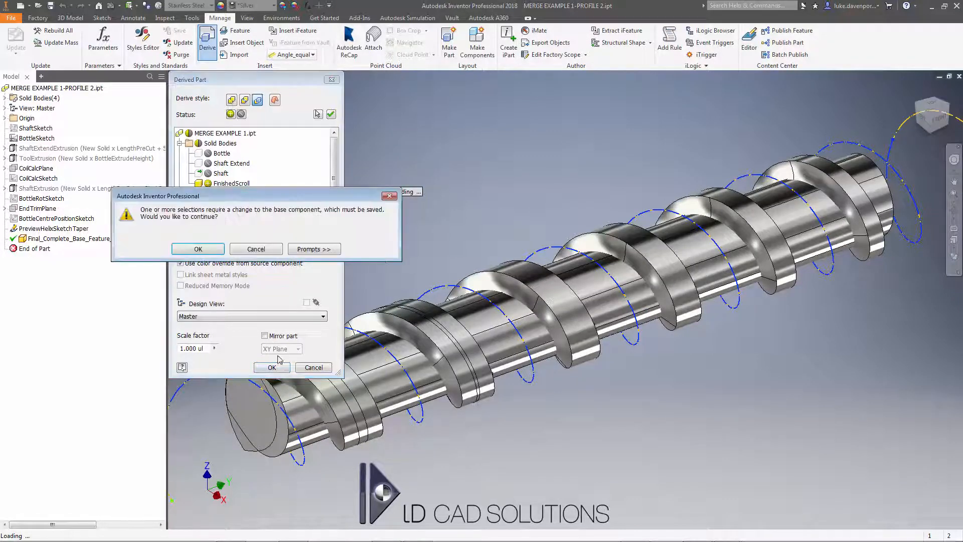
pyautogui.click(197, 249)
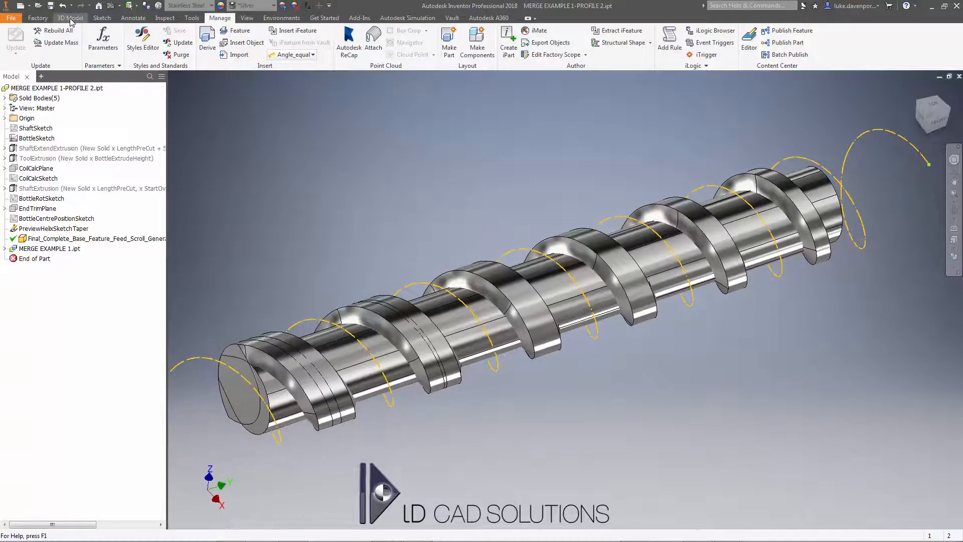
# - Combine the FinishedScroll body with the derived scroll body into one solid
pyautogui.click(70, 17)
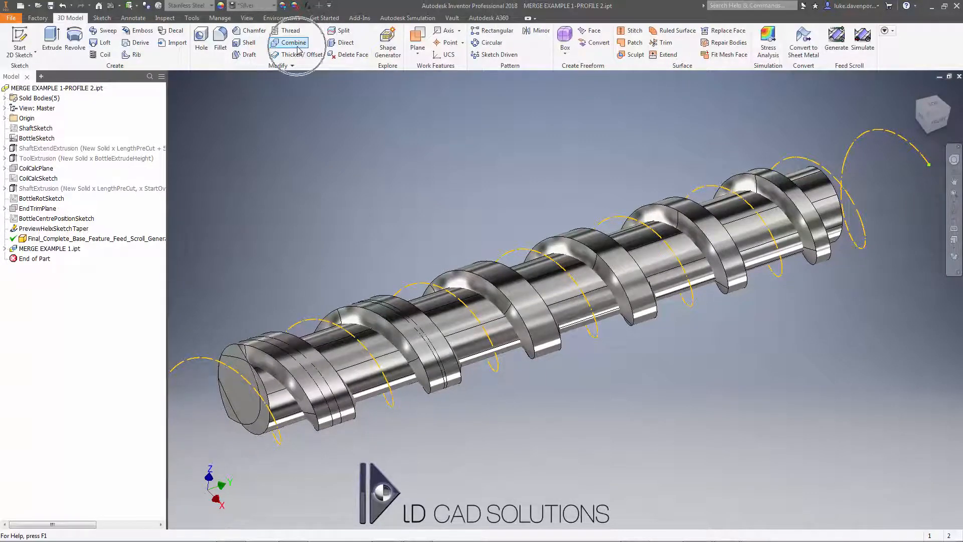
pyautogui.click(293, 42)
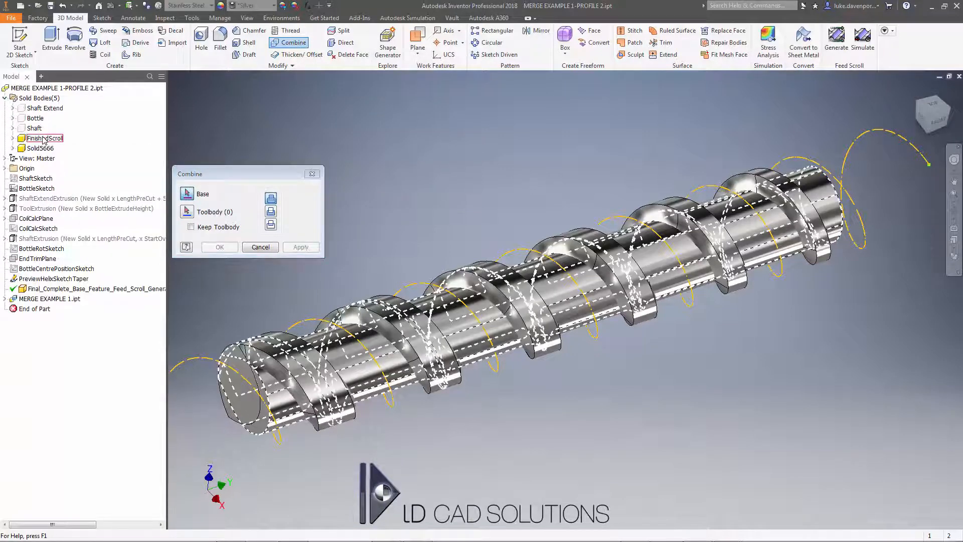
pyautogui.click(39, 148)
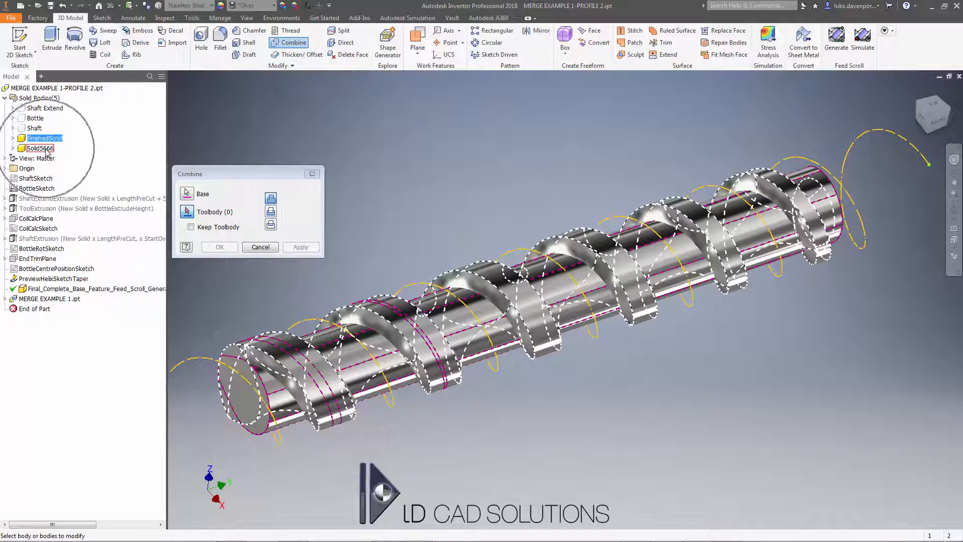
pyautogui.click(40, 149)
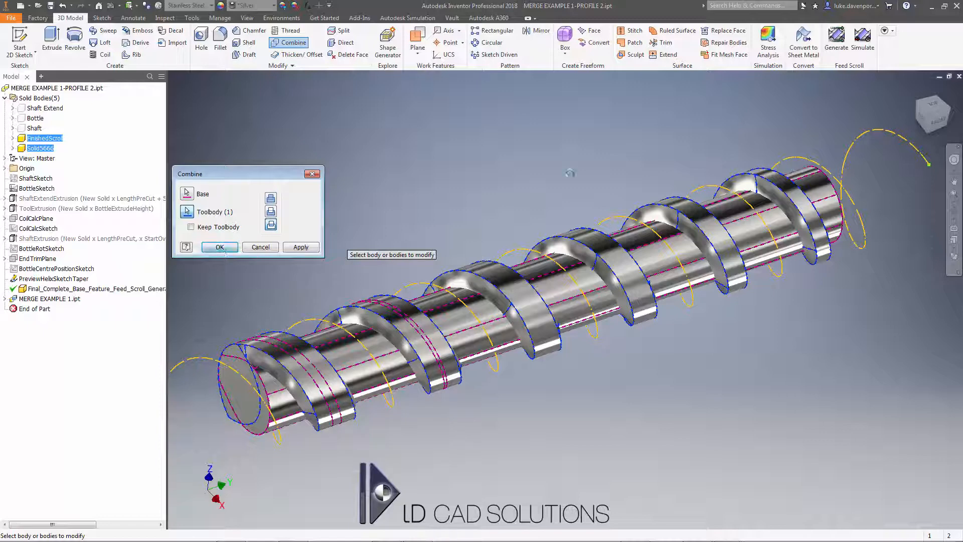
pyautogui.click(219, 246)
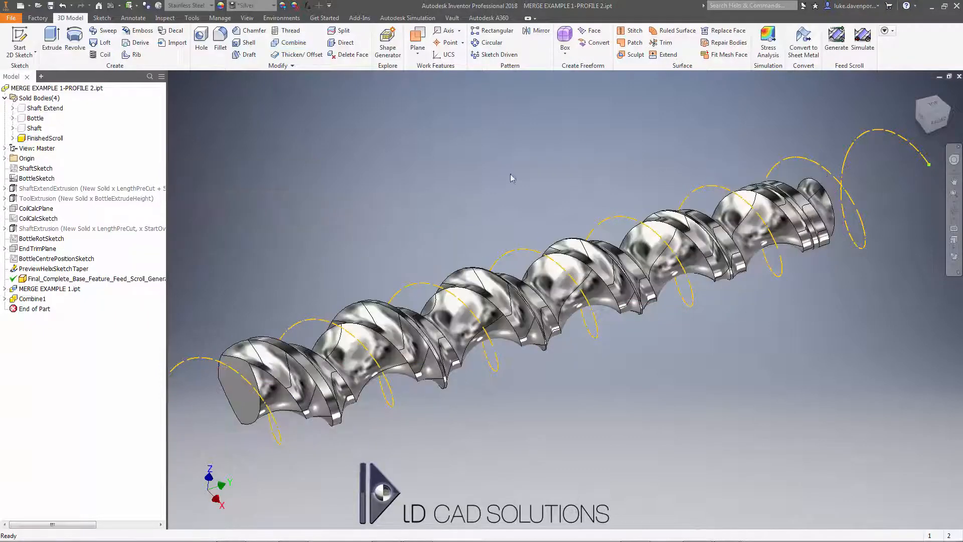
# - View the merged scroll from the ViewCube TOP face and pan it into position
pyautogui.click(932, 107)
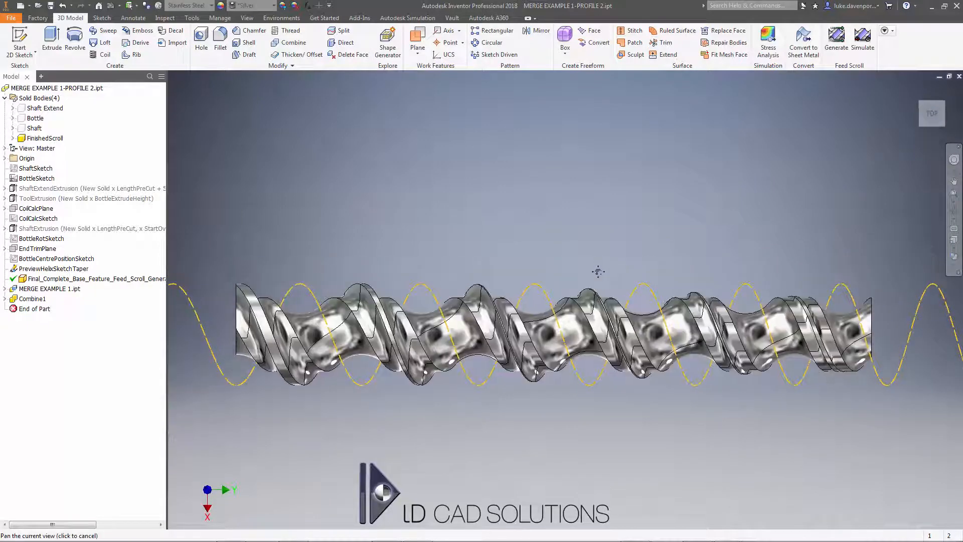
pyautogui.moveTo(598, 272); pyautogui.dragTo(533, 247)
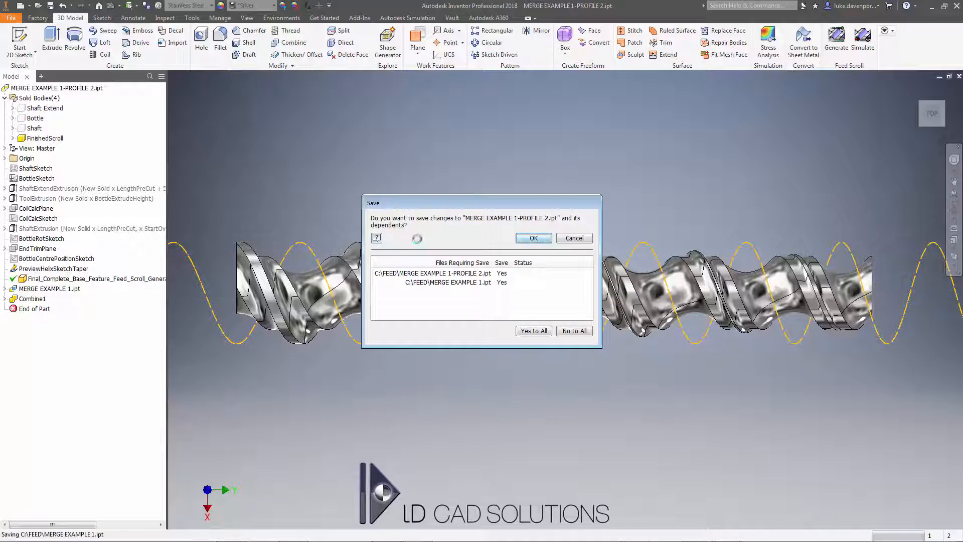
# - Save MERGE EXAMPLE 1-PROFILE 2.ipt with its dependents and select BottleSketch in the browser
pyautogui.click(533, 238)
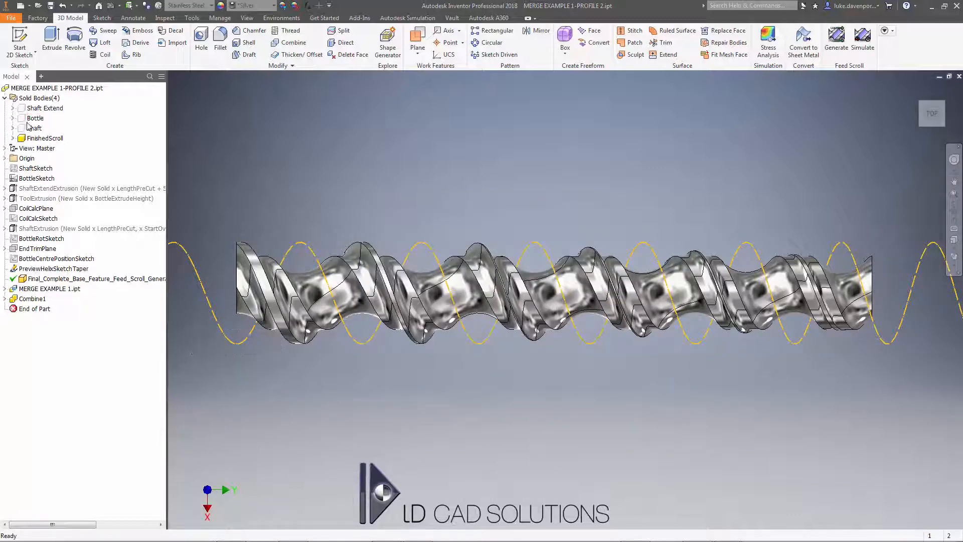
pyautogui.click(35, 118)
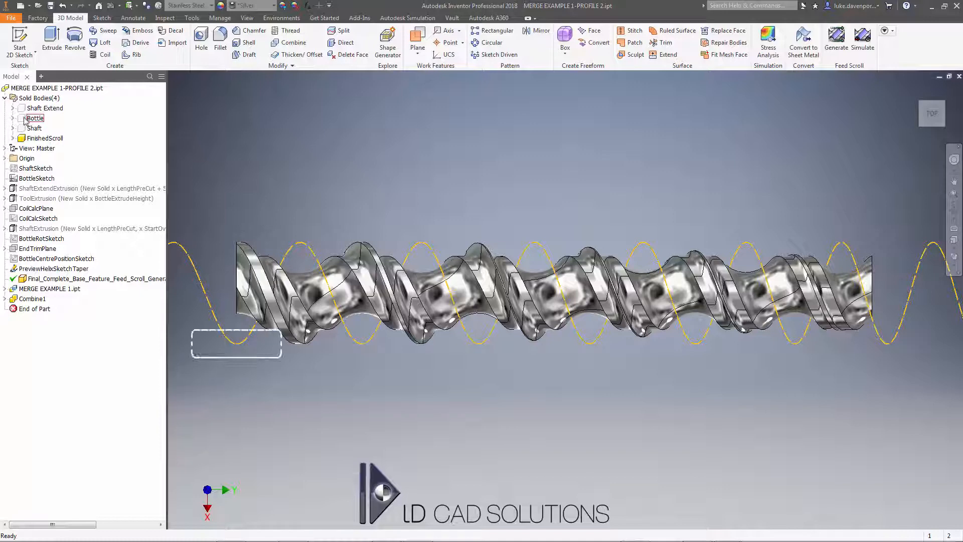
pyautogui.click(37, 178)
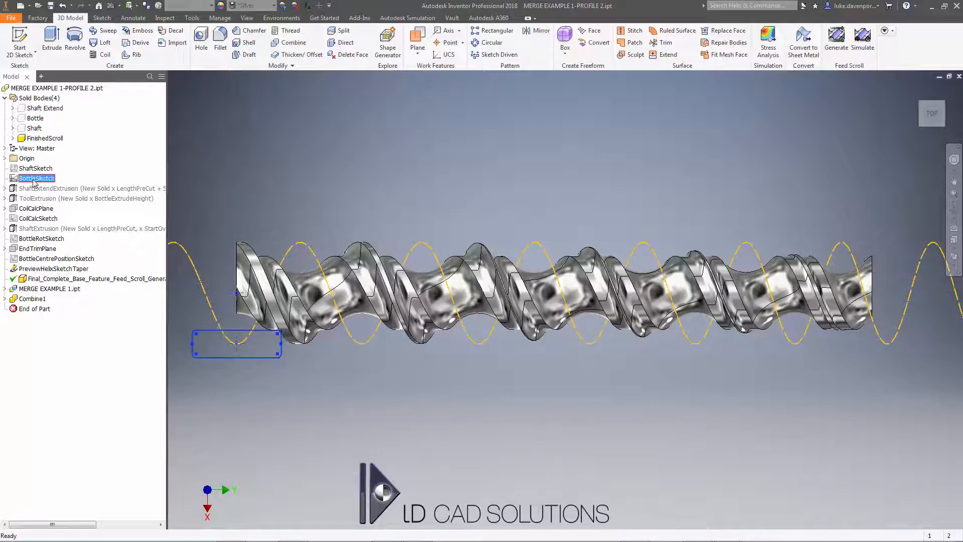
# - Edit BottleSketch and draw a 48 mm circle at the rectangle's centre
pyautogui.doubleClick(37, 178)
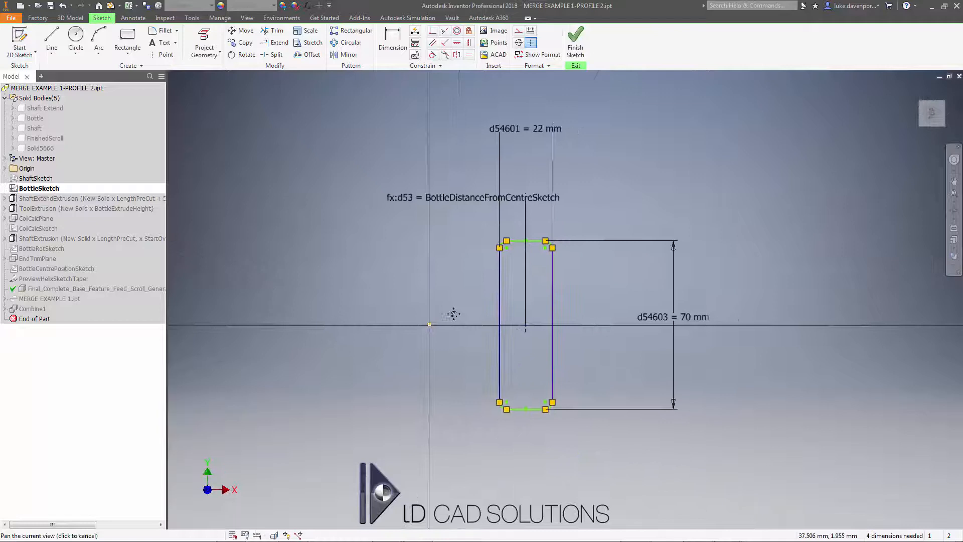
pyautogui.click(75, 37)
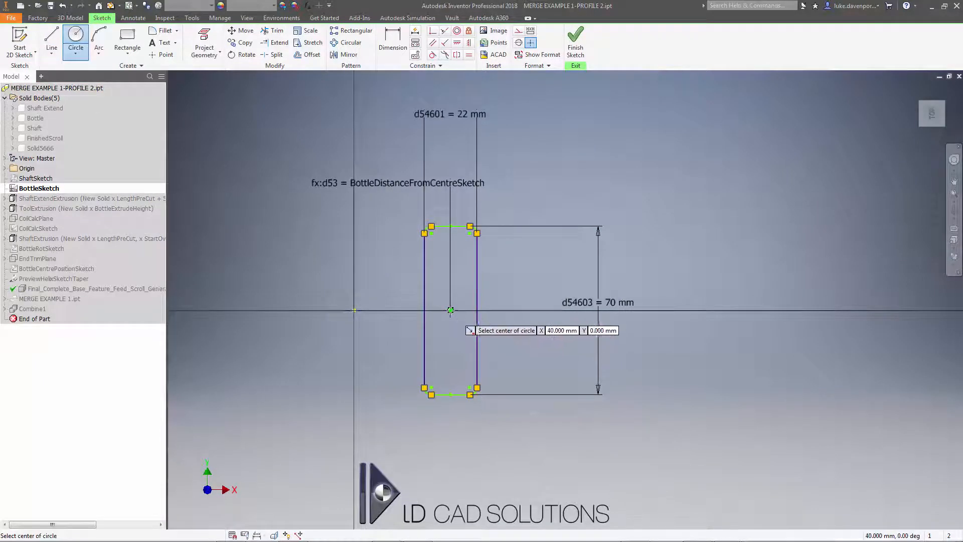
pyautogui.click(450, 310)
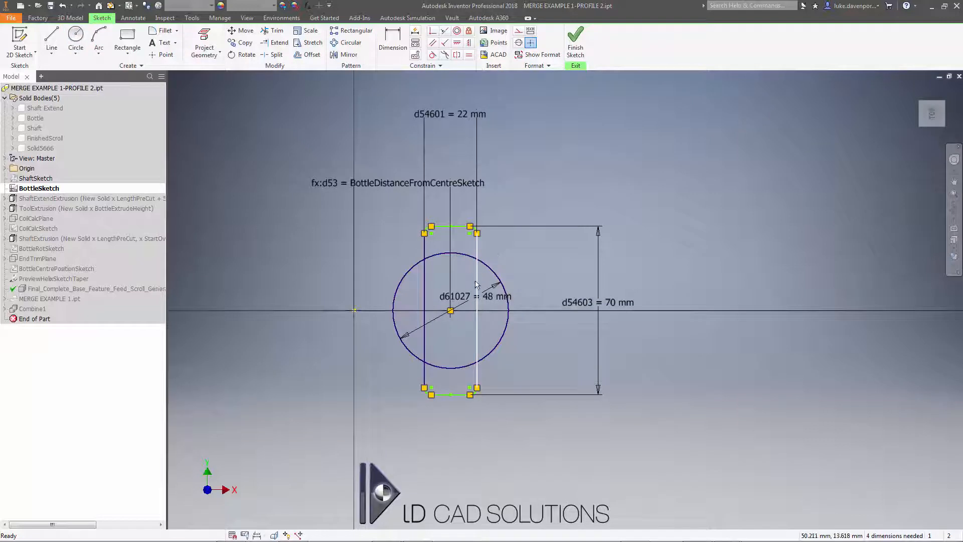
pyautogui.click(277, 31)
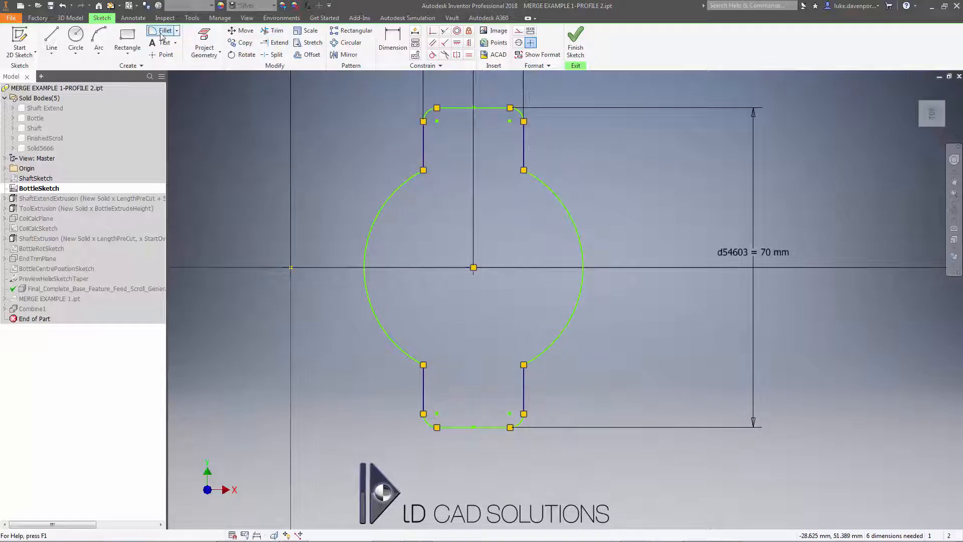
# - Round the arc-to-line junctions with 4 mm fillets, trim, and finish the sketch
pyautogui.click(164, 31)
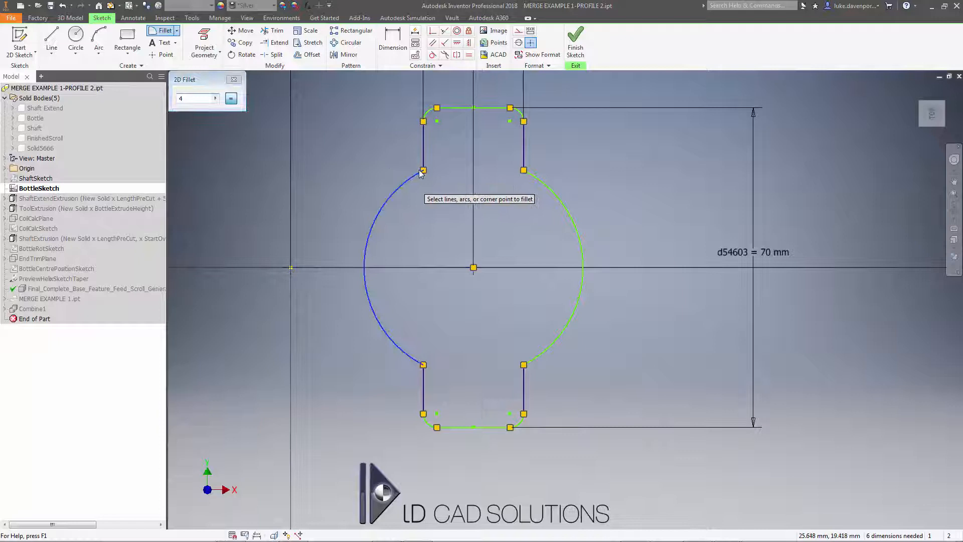
pyautogui.click(423, 171)
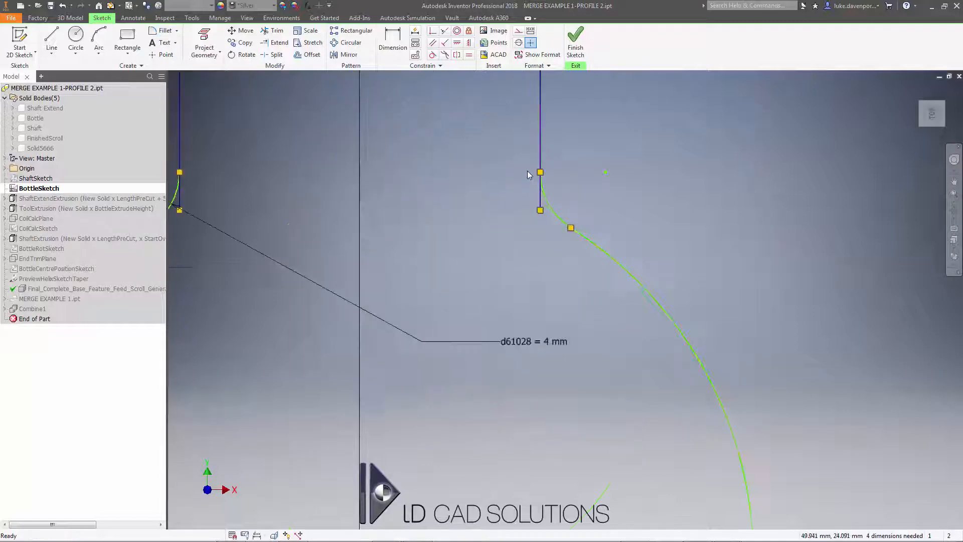
pyautogui.click(277, 31)
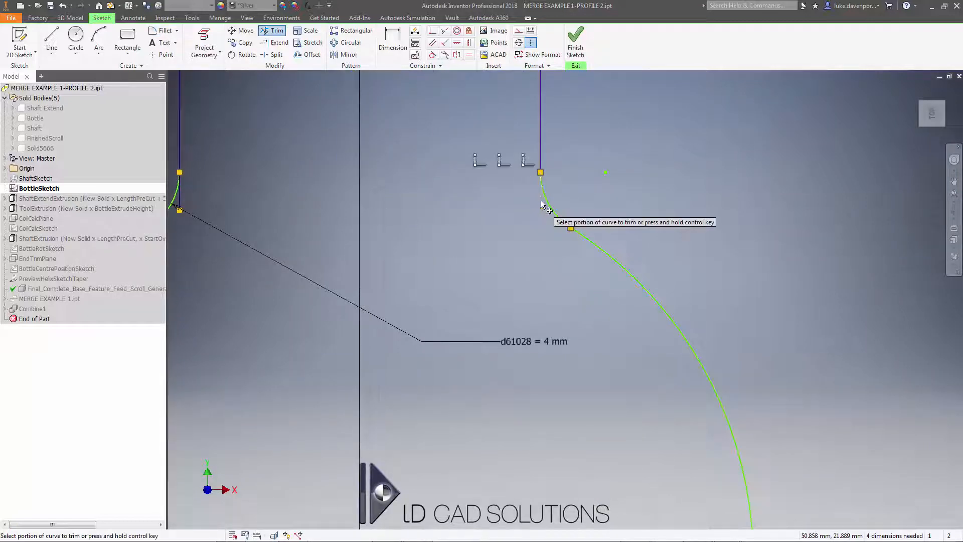
pyautogui.click(575, 38)
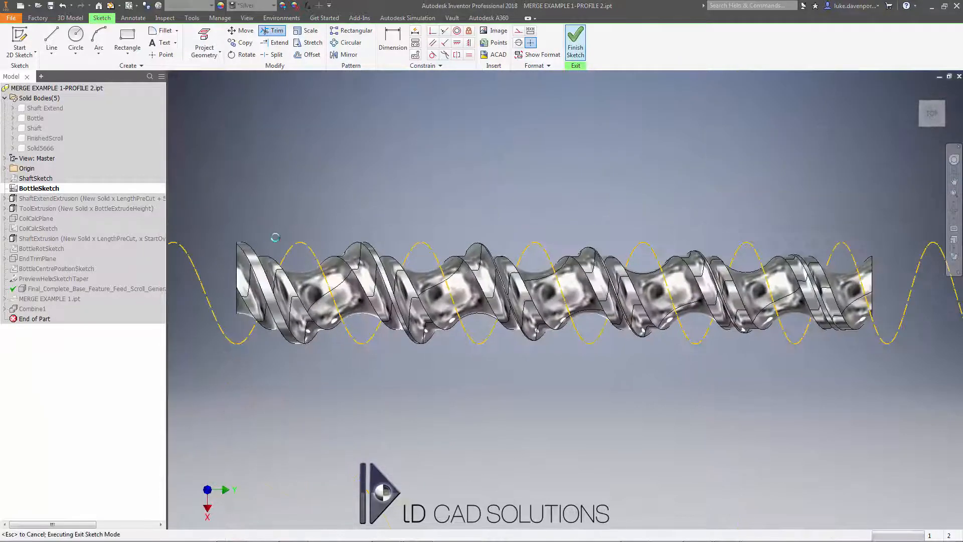
# - Run Simulate on the Feed Scroll panel, saving the part so the six-bottle assembly opens
pyautogui.click(575, 43)
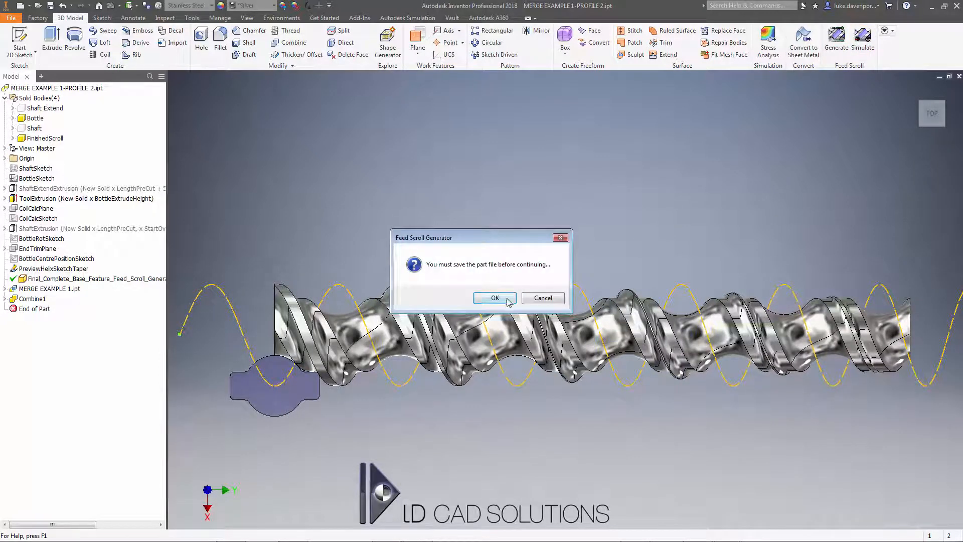
pyautogui.click(495, 298)
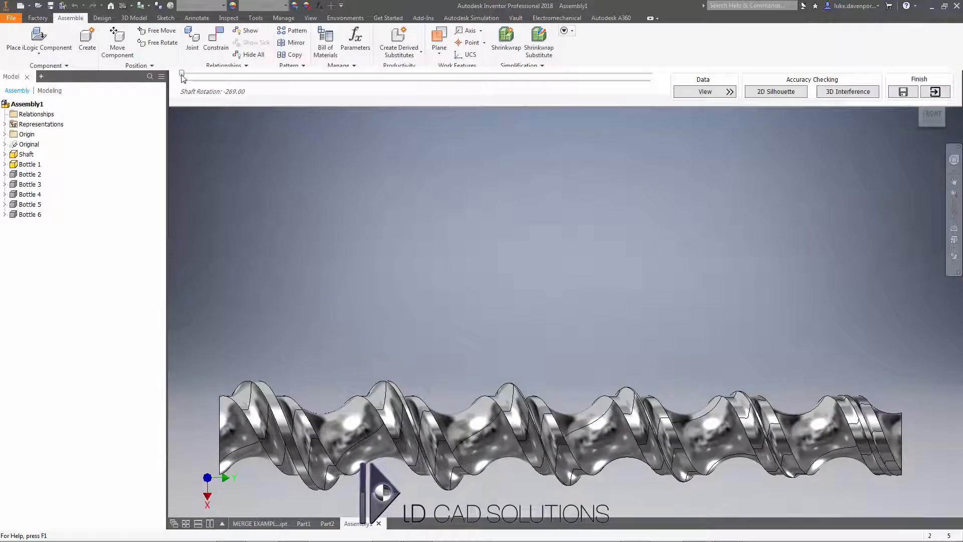
# - Sweep the Shaft Rotation slider to its far end and back, advancing the bottles
pyautogui.moveTo(182, 75); pyautogui.dragTo(302, 75)
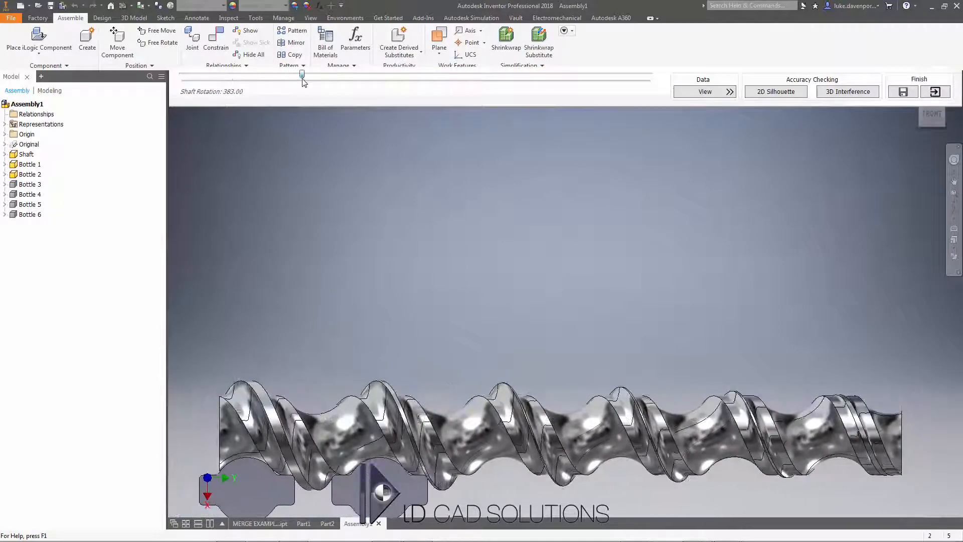
pyautogui.moveTo(302, 74); pyautogui.dragTo(335, 74)
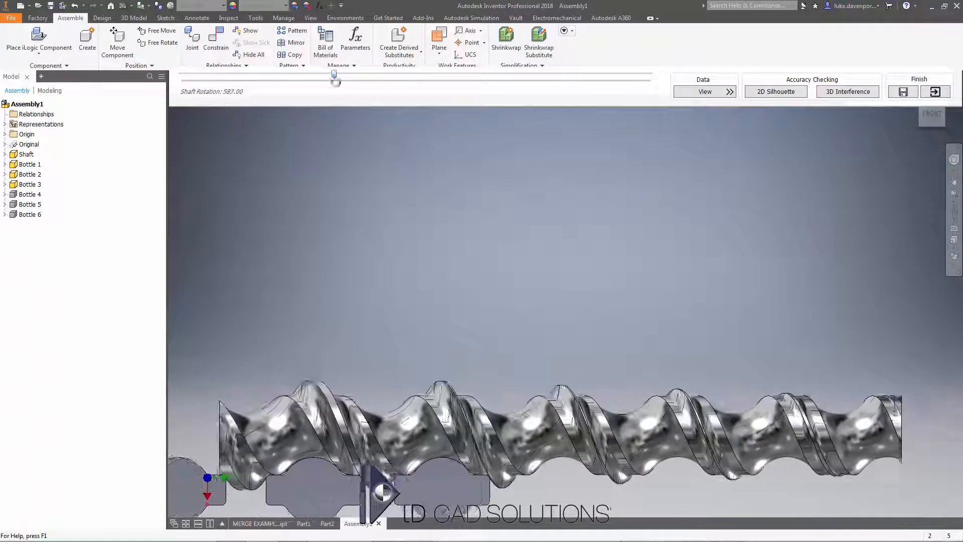
pyautogui.moveTo(336, 83); pyautogui.dragTo(355, 83)
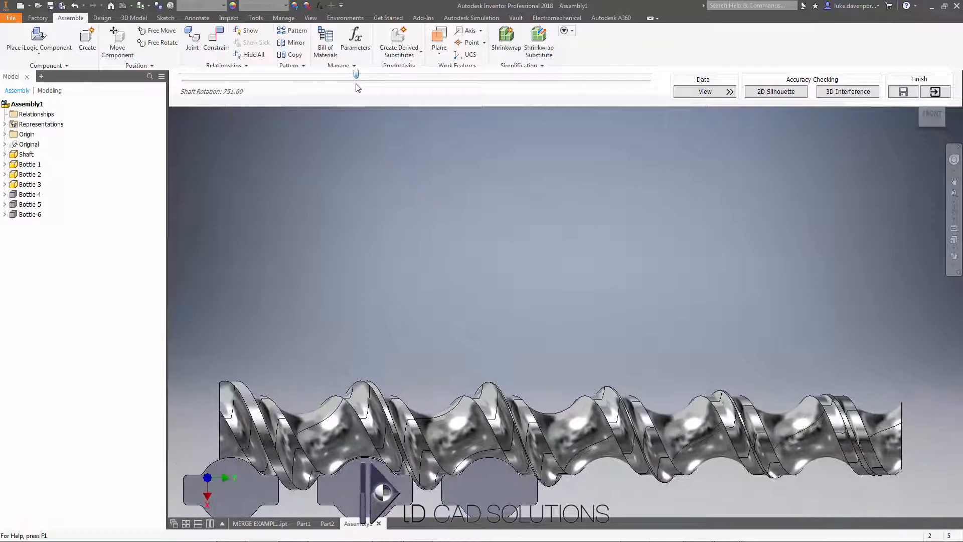
pyautogui.moveTo(355, 73); pyautogui.dragTo(402, 74)
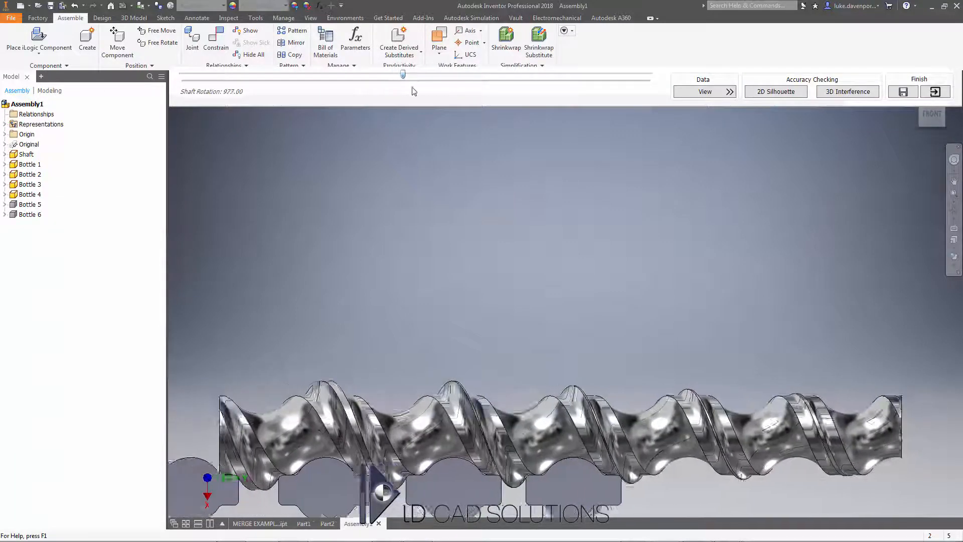
pyautogui.moveTo(403, 73); pyautogui.dragTo(532, 73)
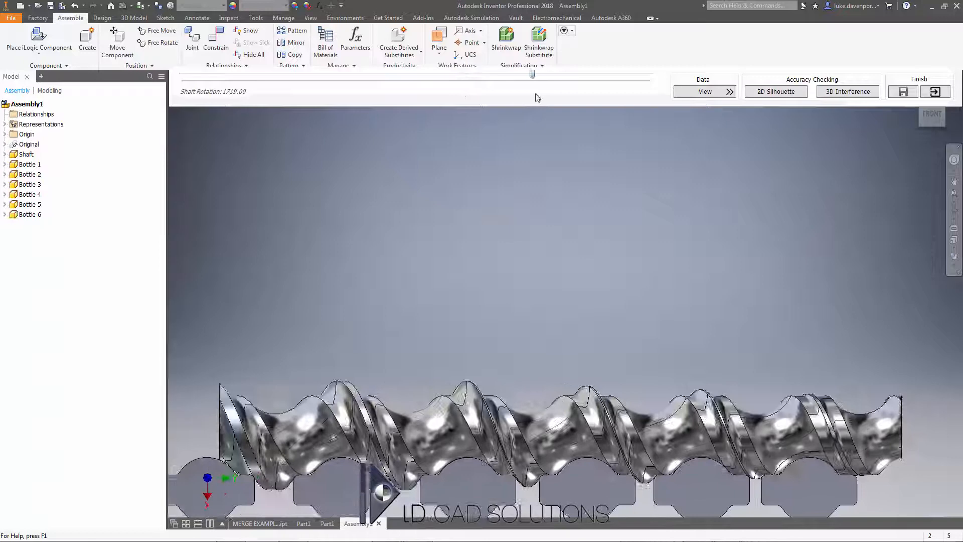
pyautogui.moveTo(533, 73); pyautogui.dragTo(620, 73)
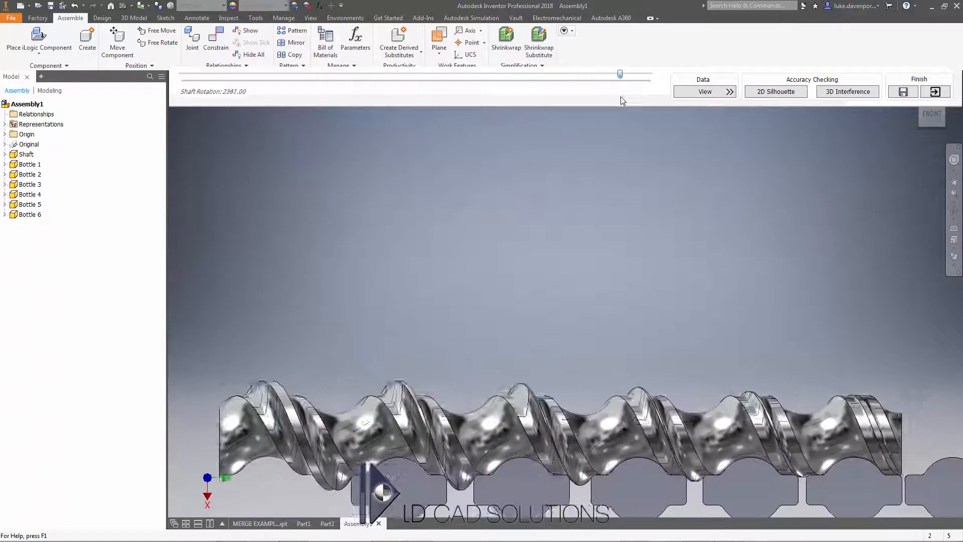
pyautogui.moveTo(619, 73); pyautogui.dragTo(650, 73)
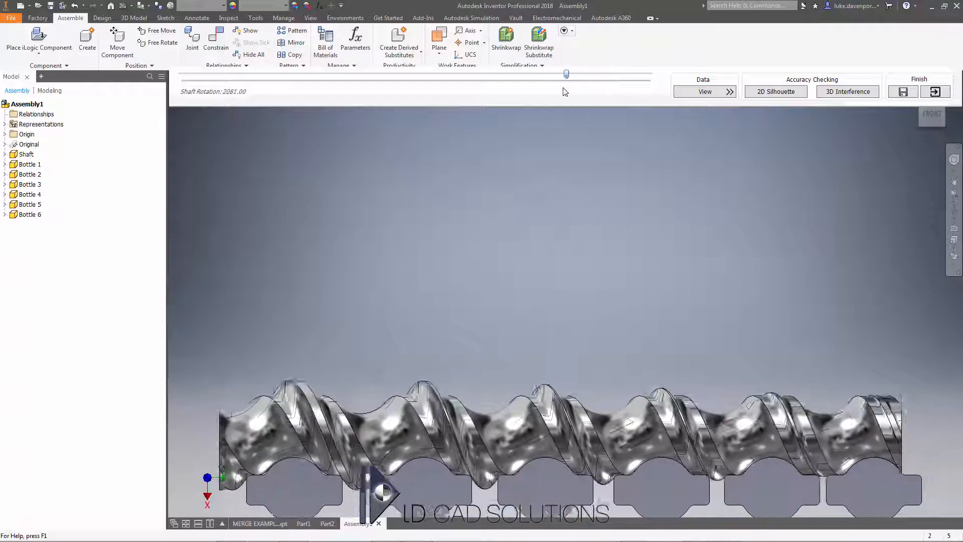
pyautogui.moveTo(565, 74); pyautogui.dragTo(524, 73)
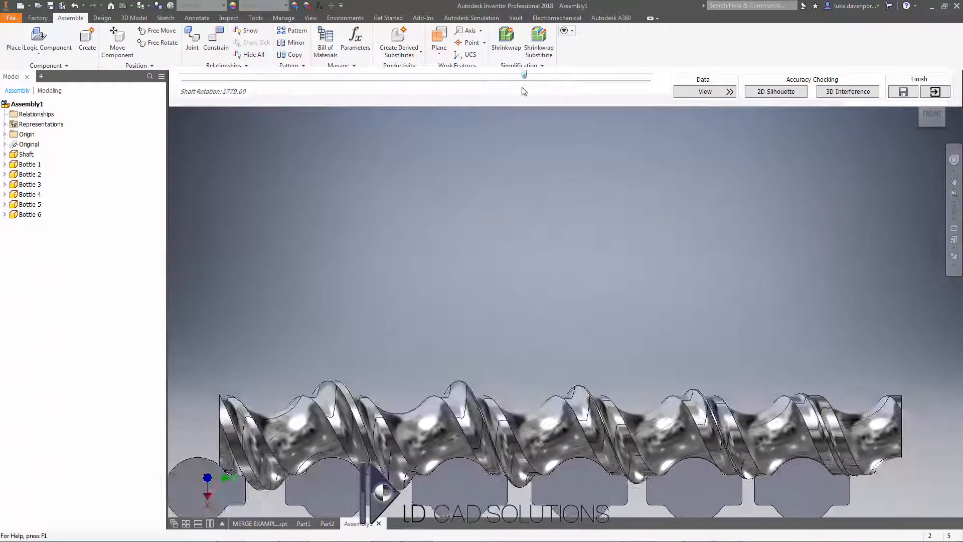
# - Orbit to an angled view and rotate the shaft to watch the bottles in the flights
pyautogui.moveTo(524, 74); pyautogui.dragTo(442, 73)
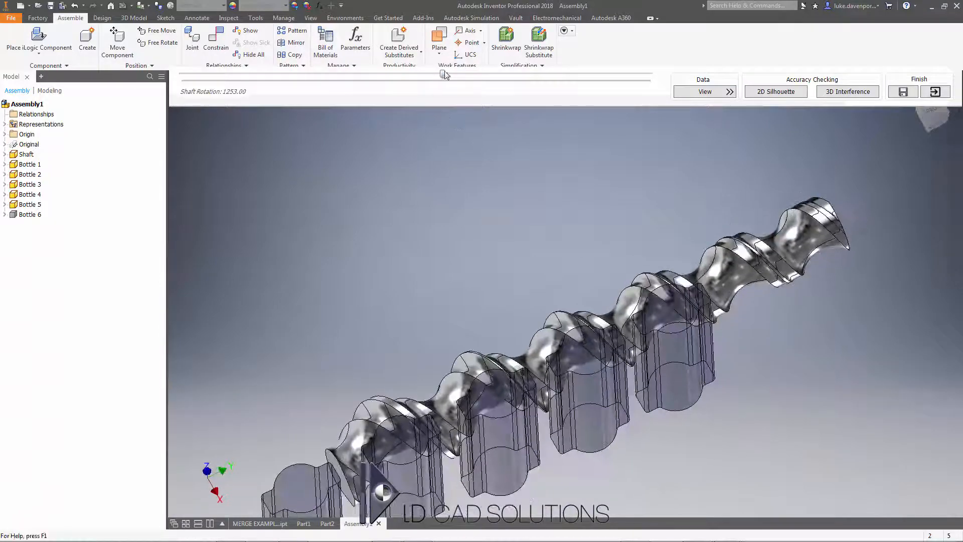
pyautogui.moveTo(443, 74); pyautogui.dragTo(556, 74)
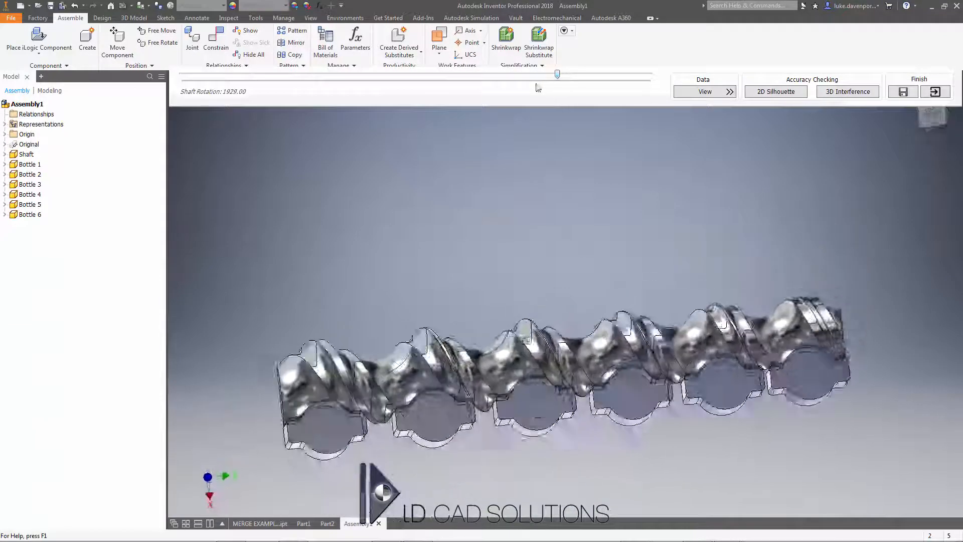
pyautogui.moveTo(556, 74); pyautogui.dragTo(460, 73)
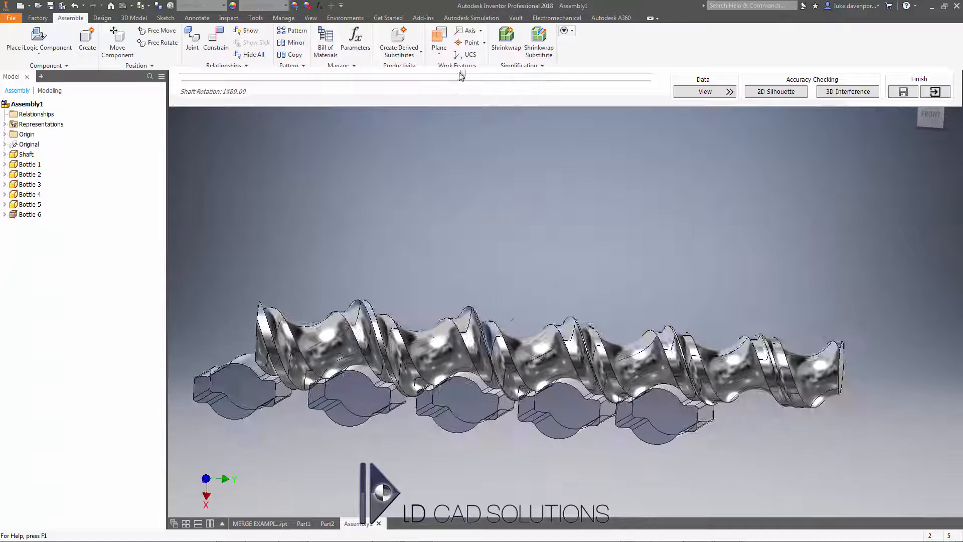